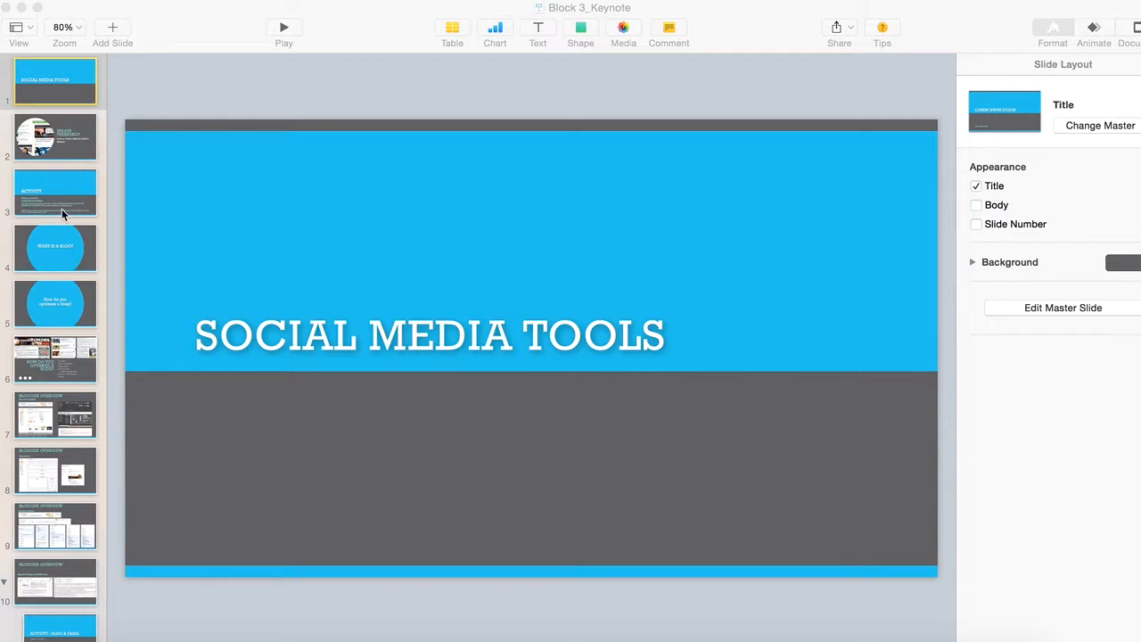
Show slide 3, the Activity slide on checking usernames, in the Block 3 Keynote deck.
click(55, 191)
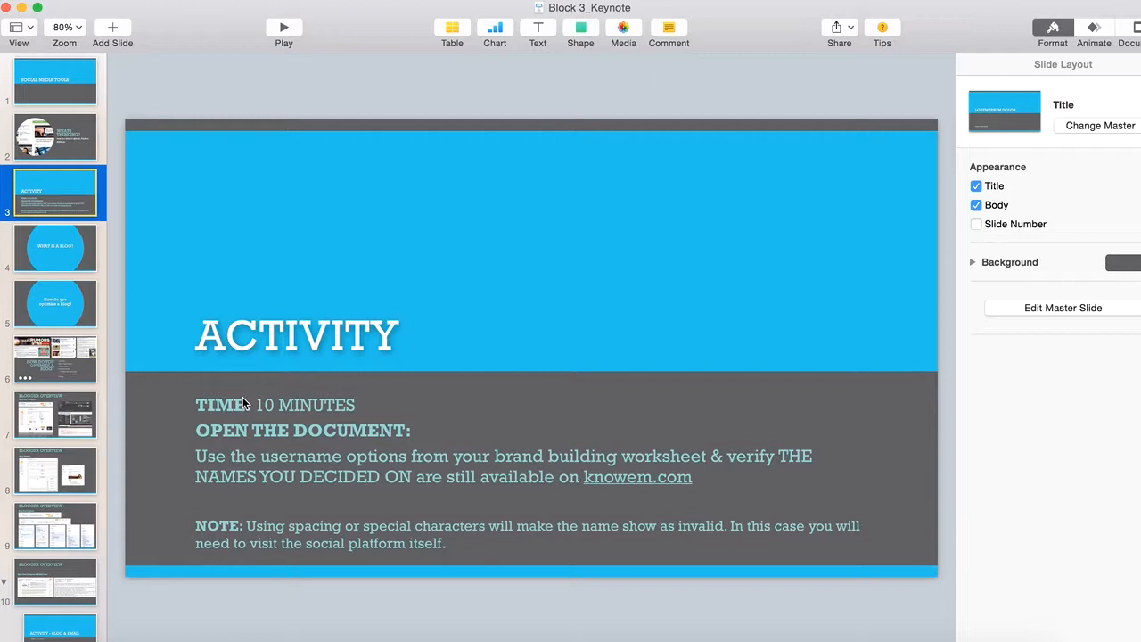
mouse_move(314, 352)
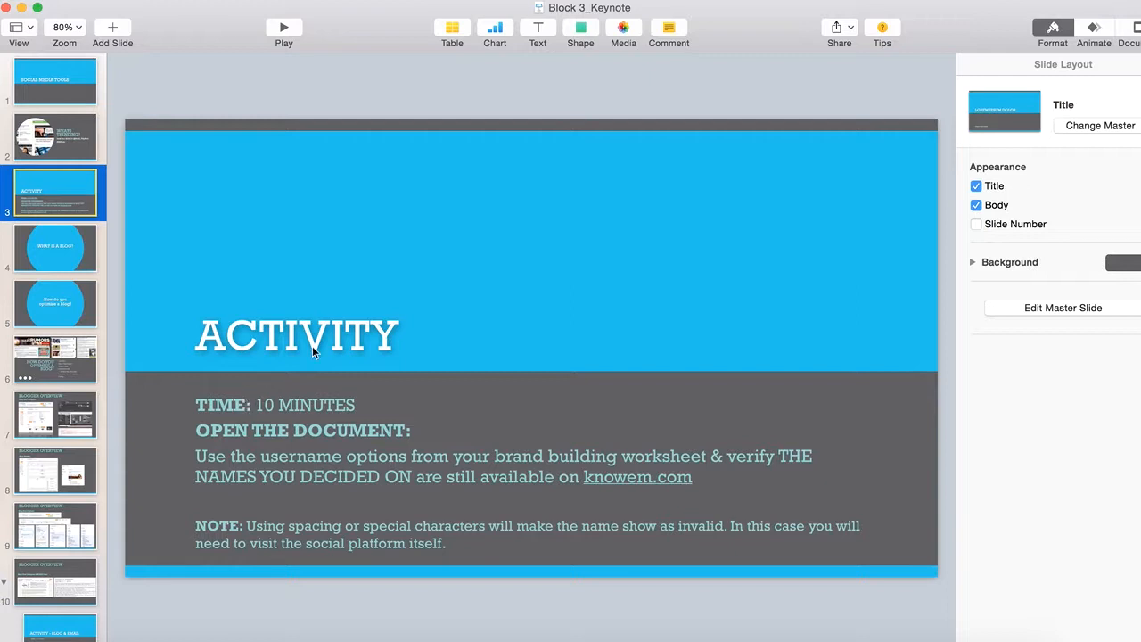
mouse_move(477, 535)
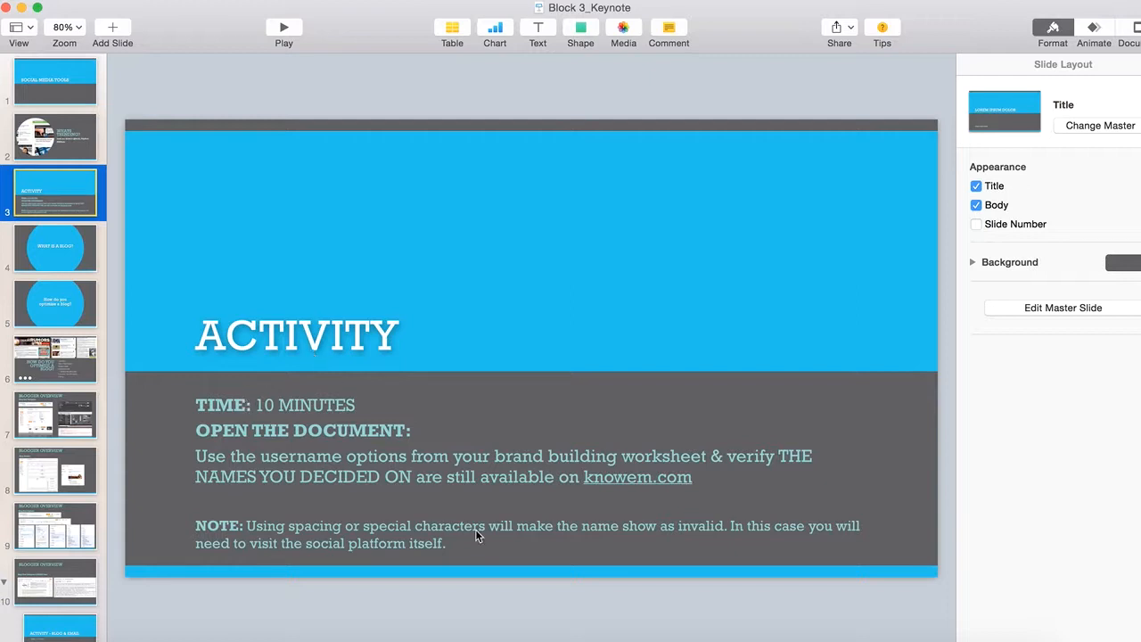
mouse_move(655, 512)
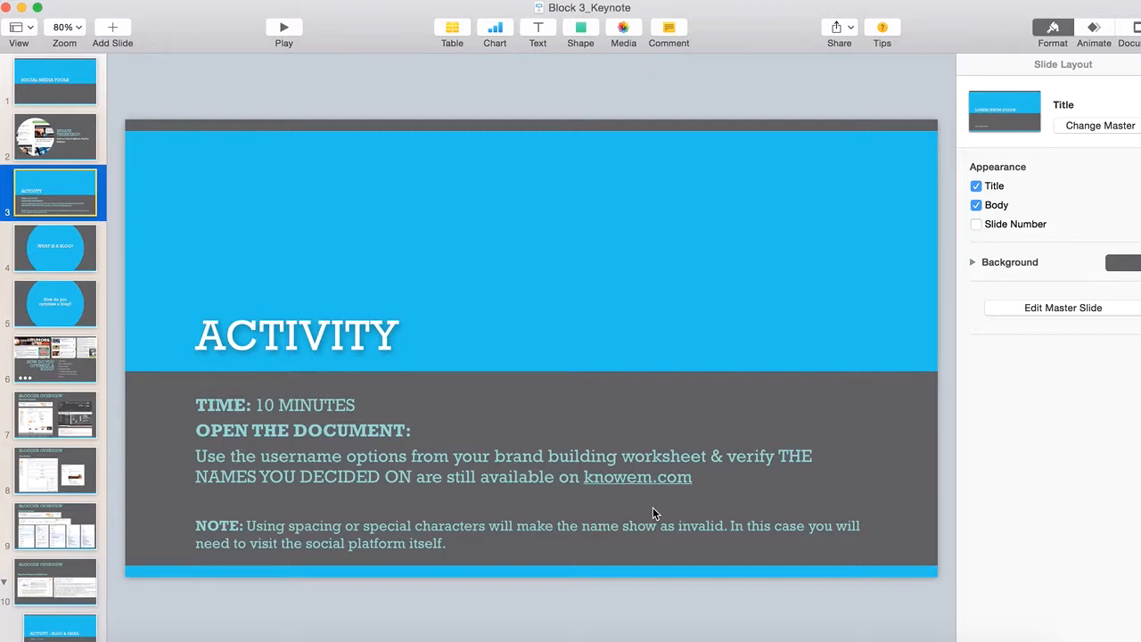
mouse_move(450, 311)
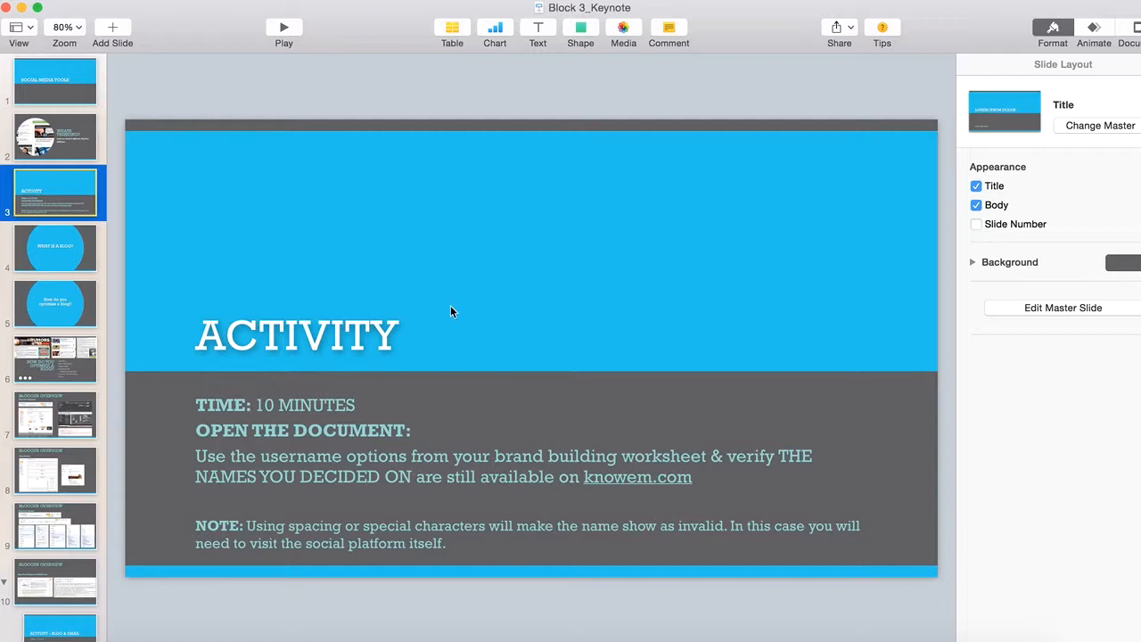
mouse_move(207, 327)
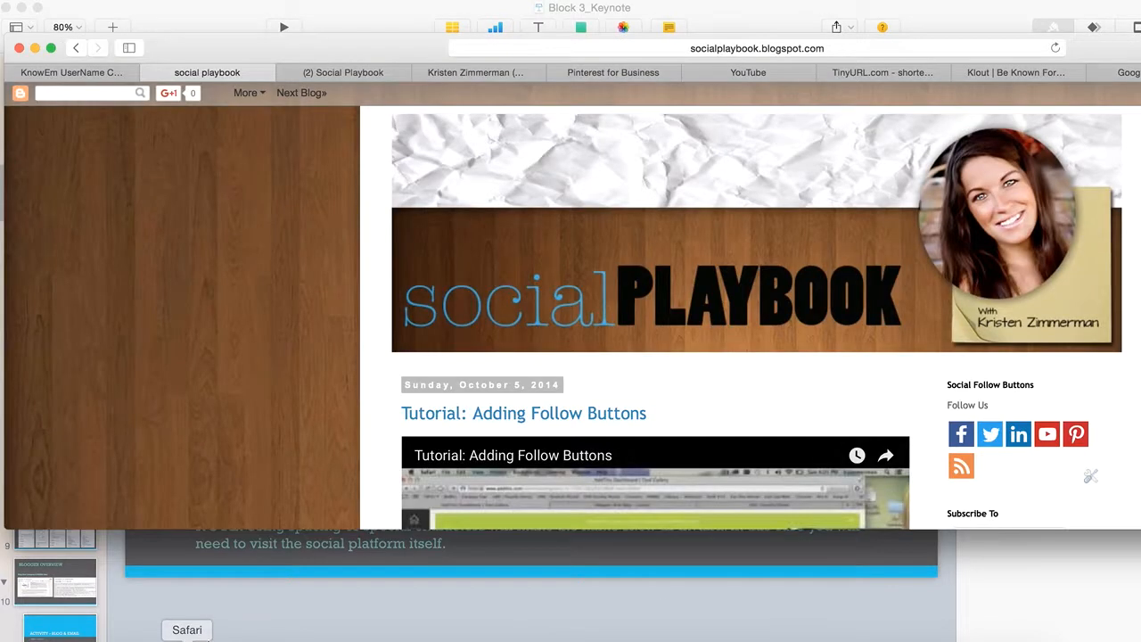
Review the KnowEm results showing SlaPBooks available on most popular networks.
click(71, 72)
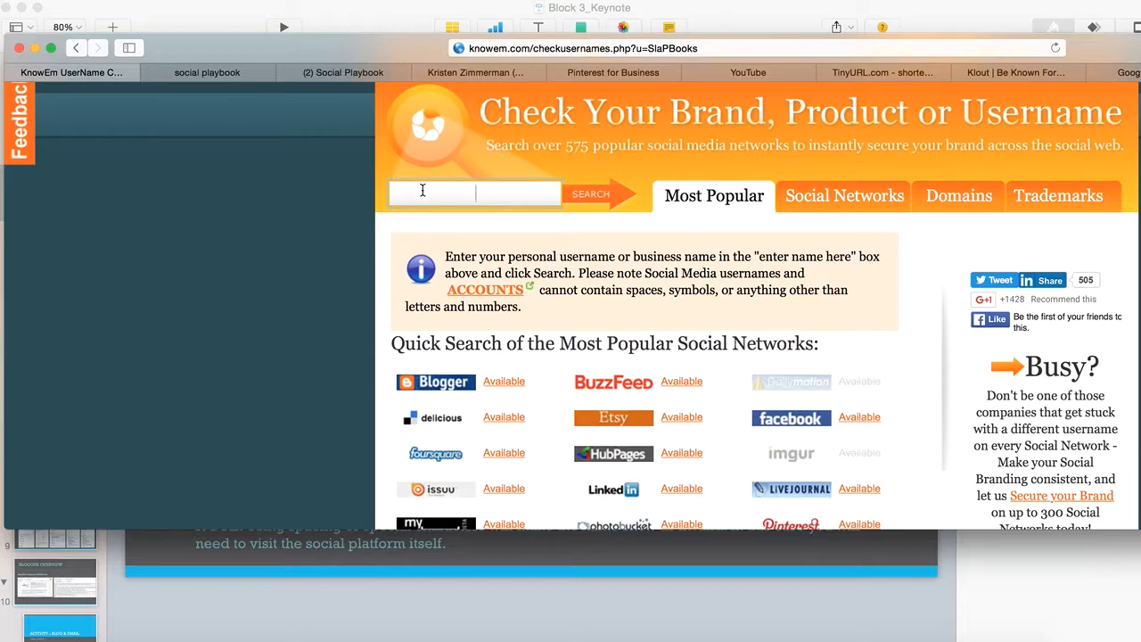
mouse_move(461, 184)
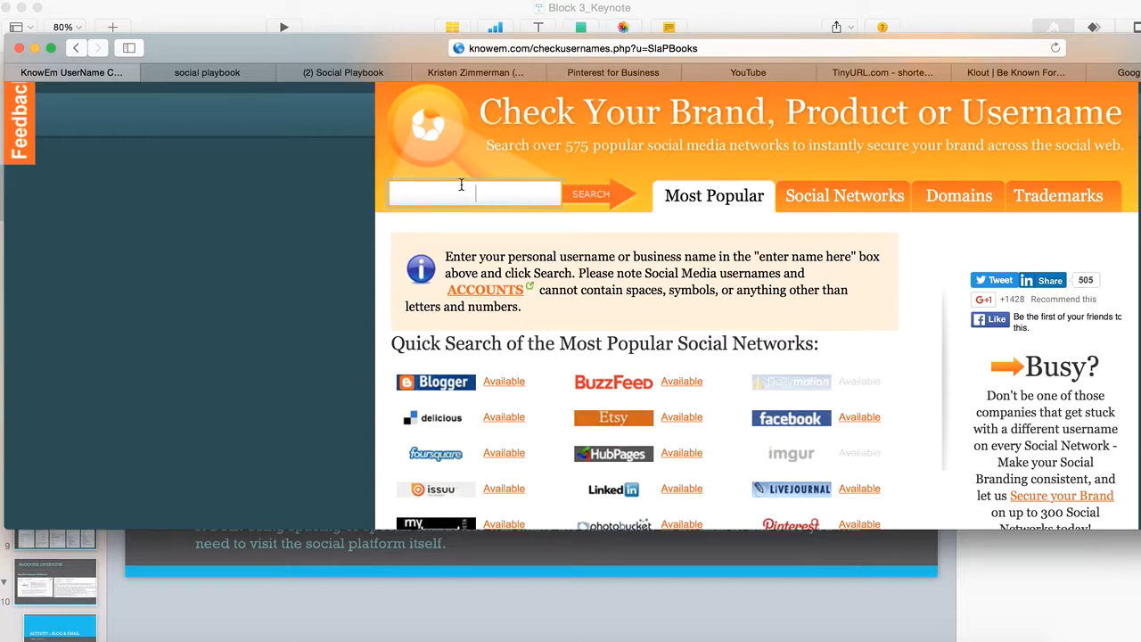
mouse_move(448, 178)
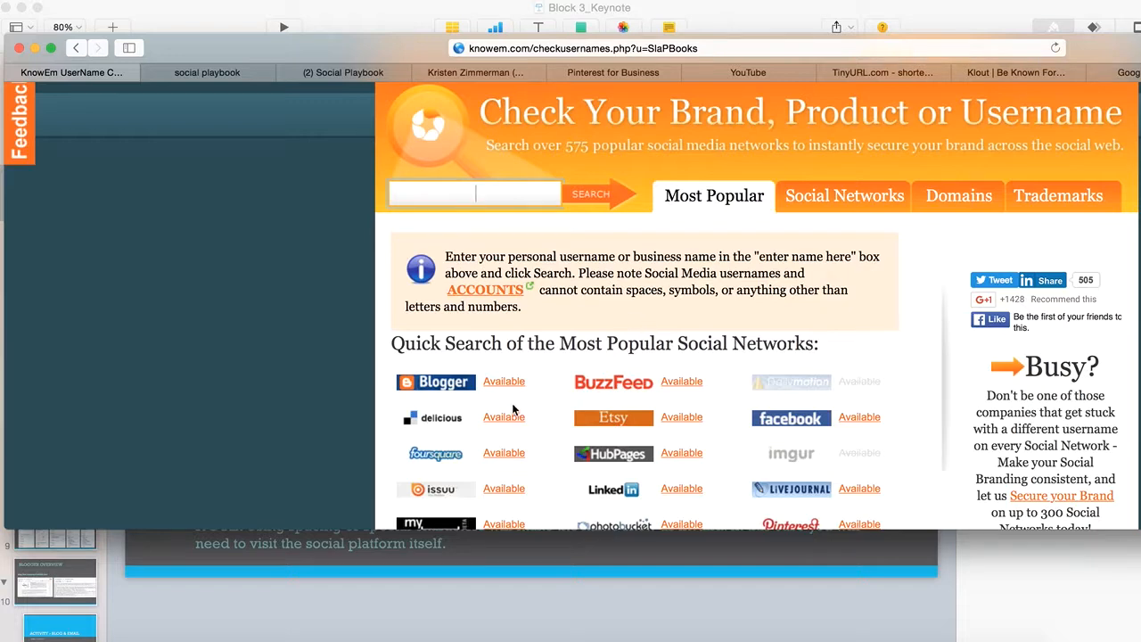
scroll(down, 3)
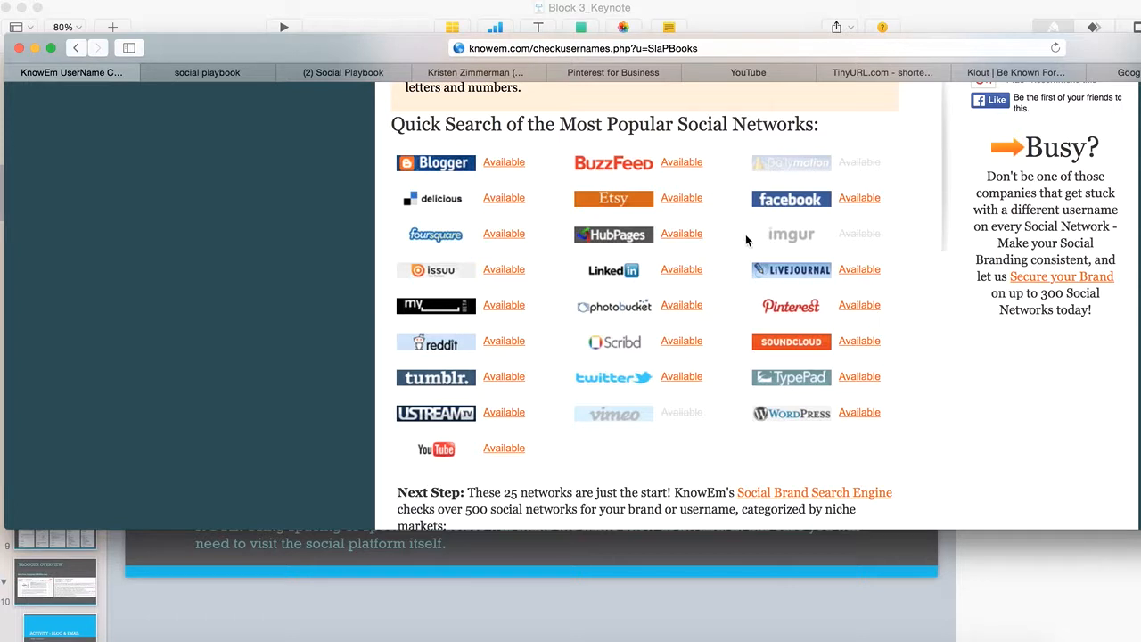
mouse_move(755, 308)
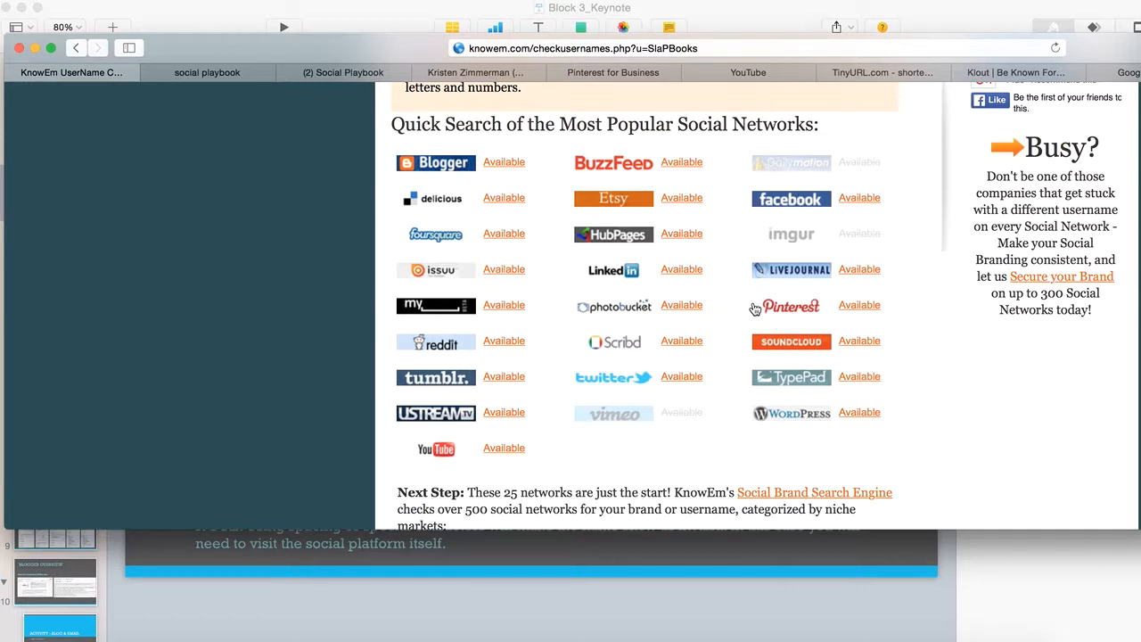
mouse_move(805, 300)
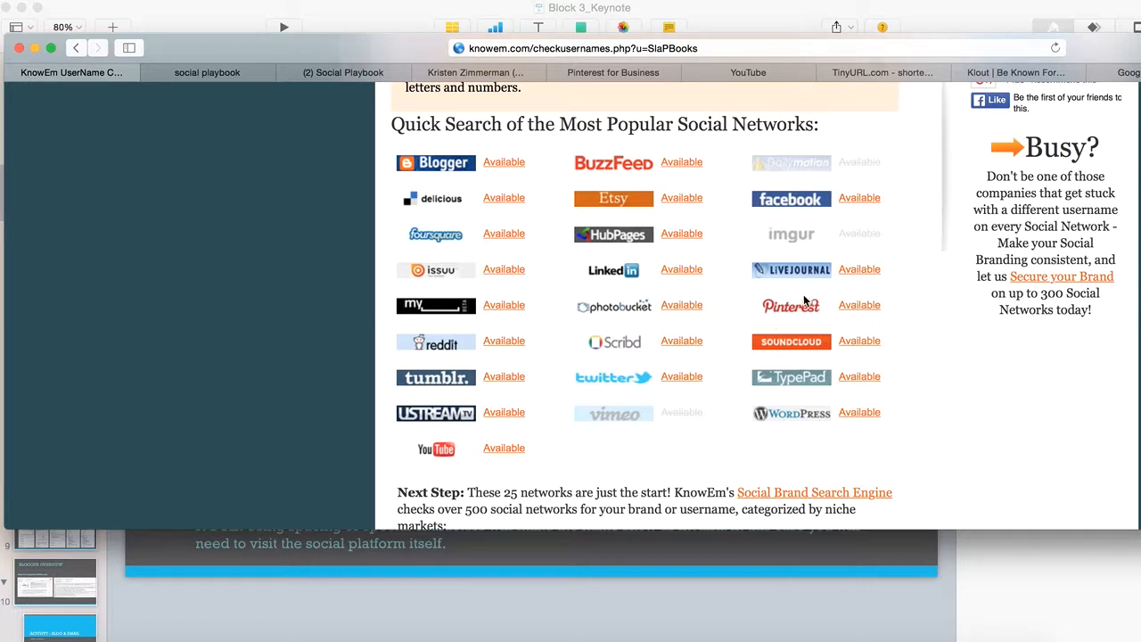
scroll(up, 3)
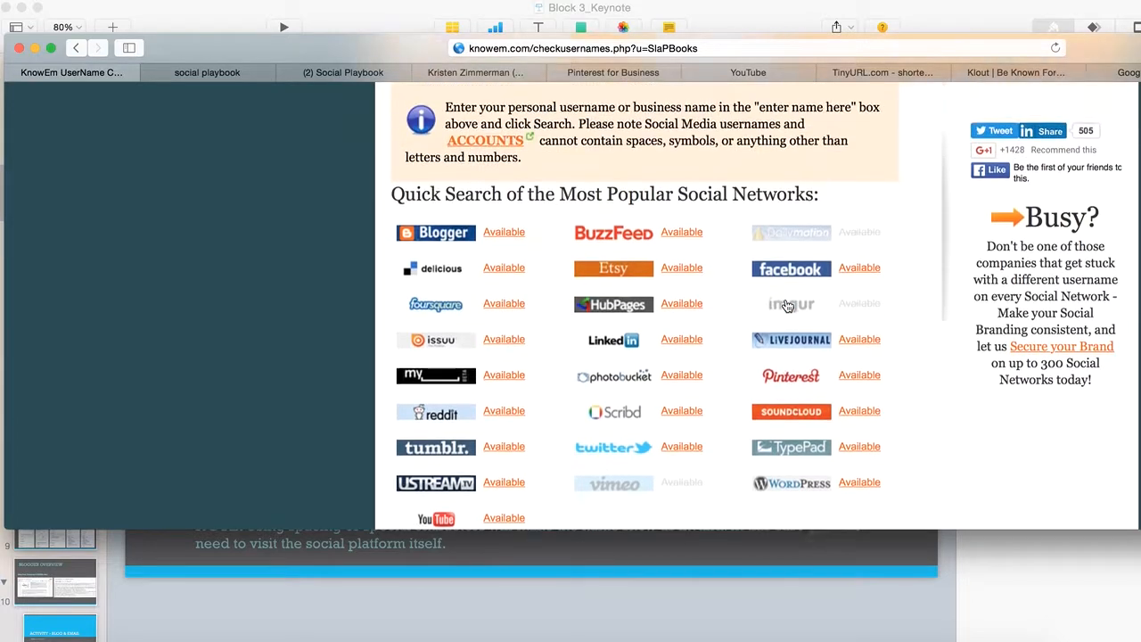
scroll(up, 3)
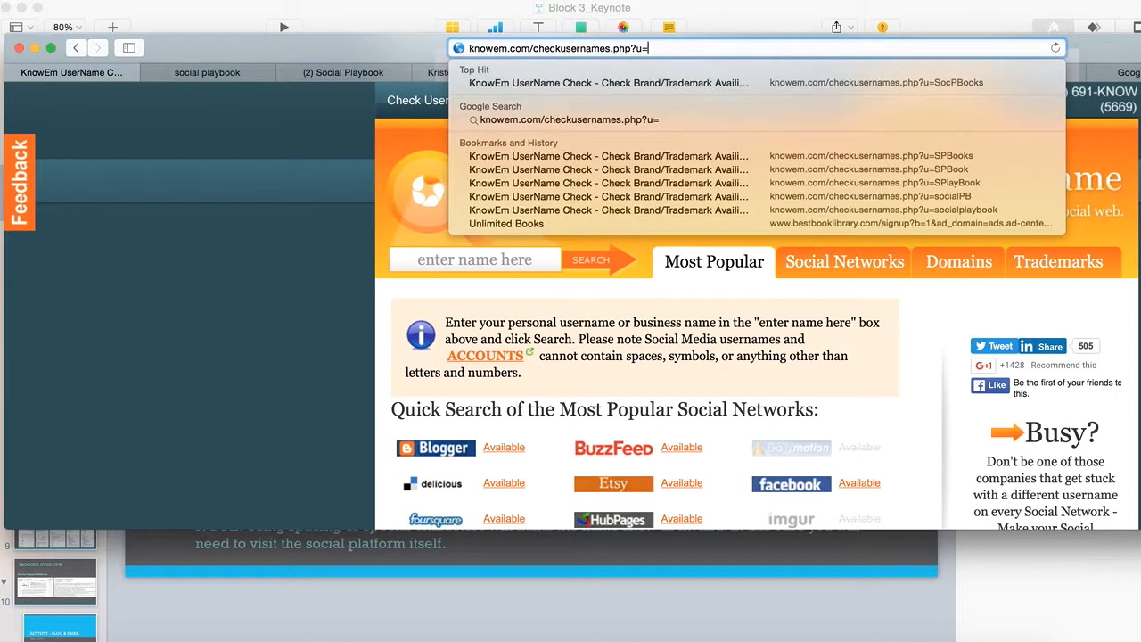
text(Kirst)
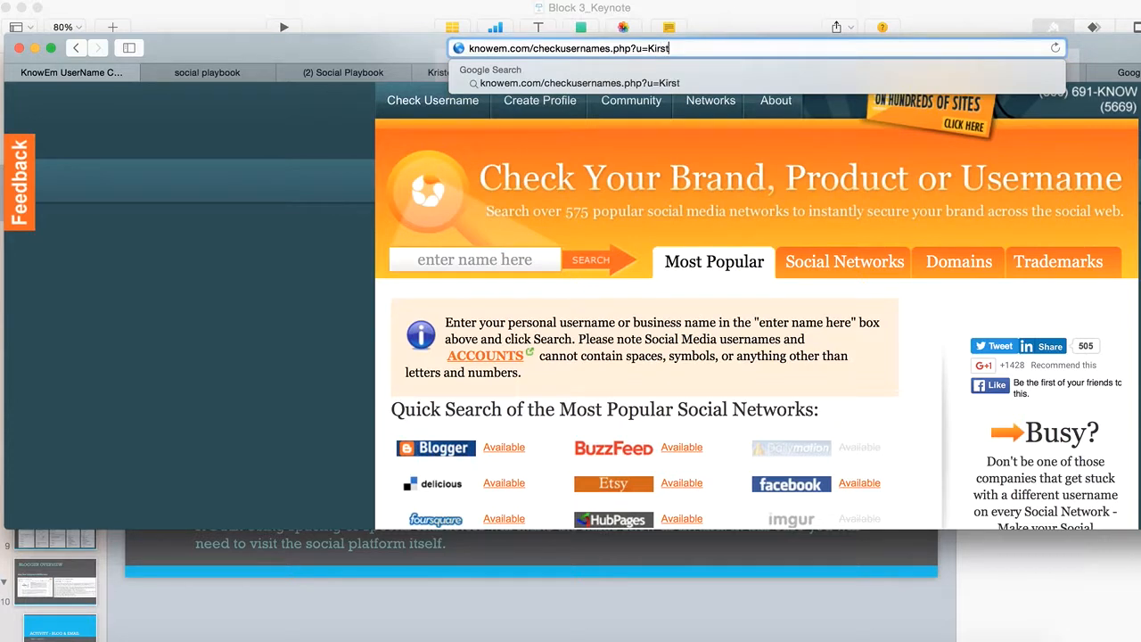
key(Backspace)
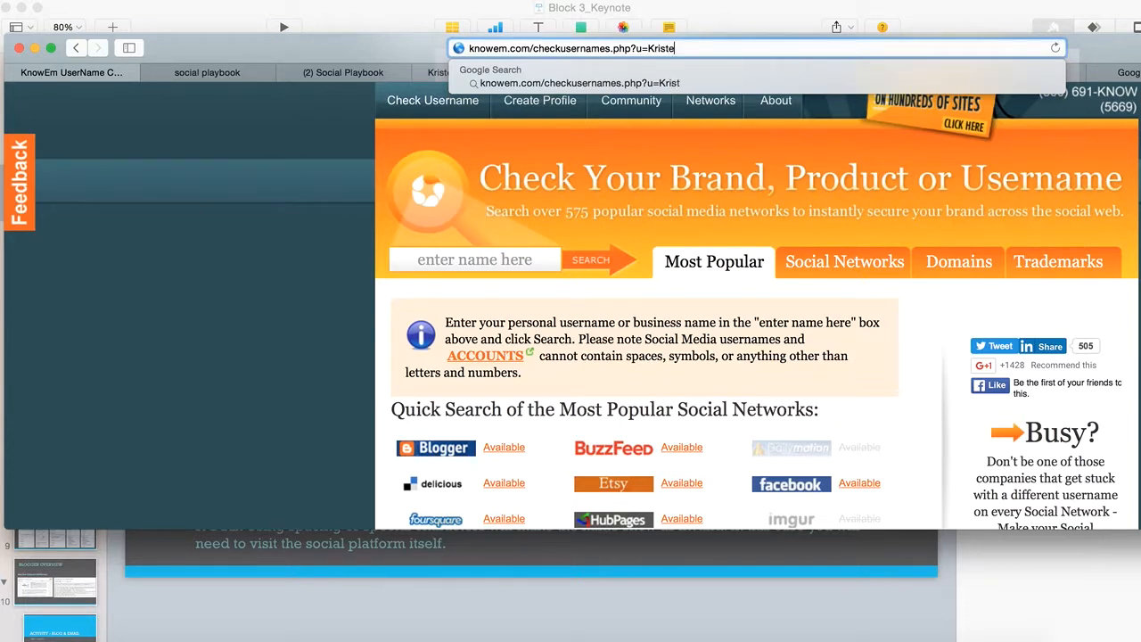
text(nO)
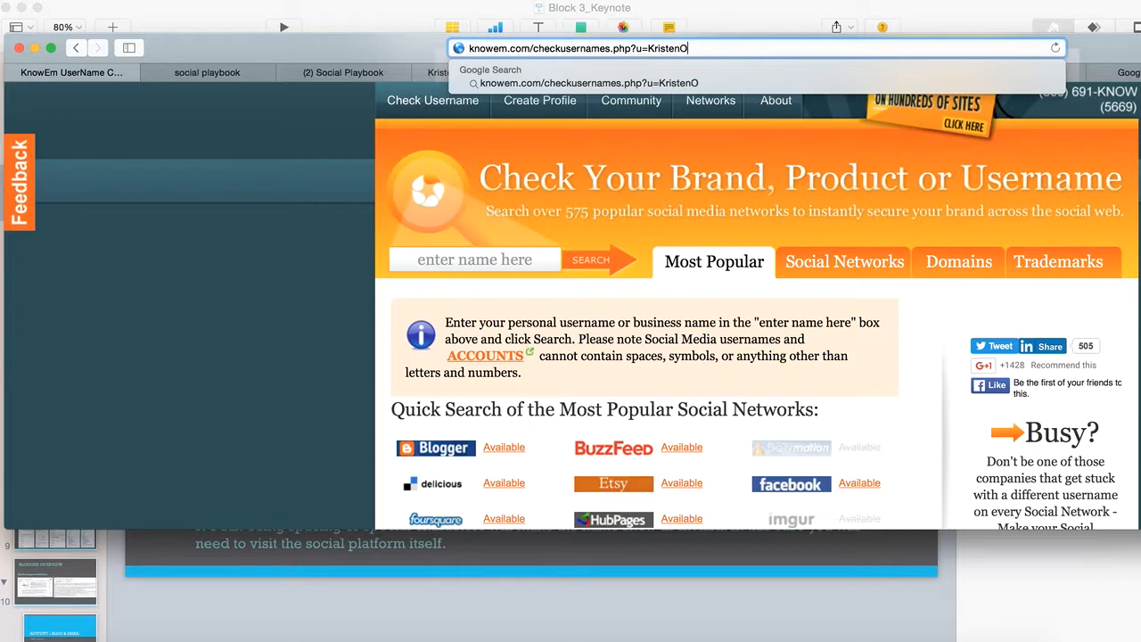
text(Zimmerman)
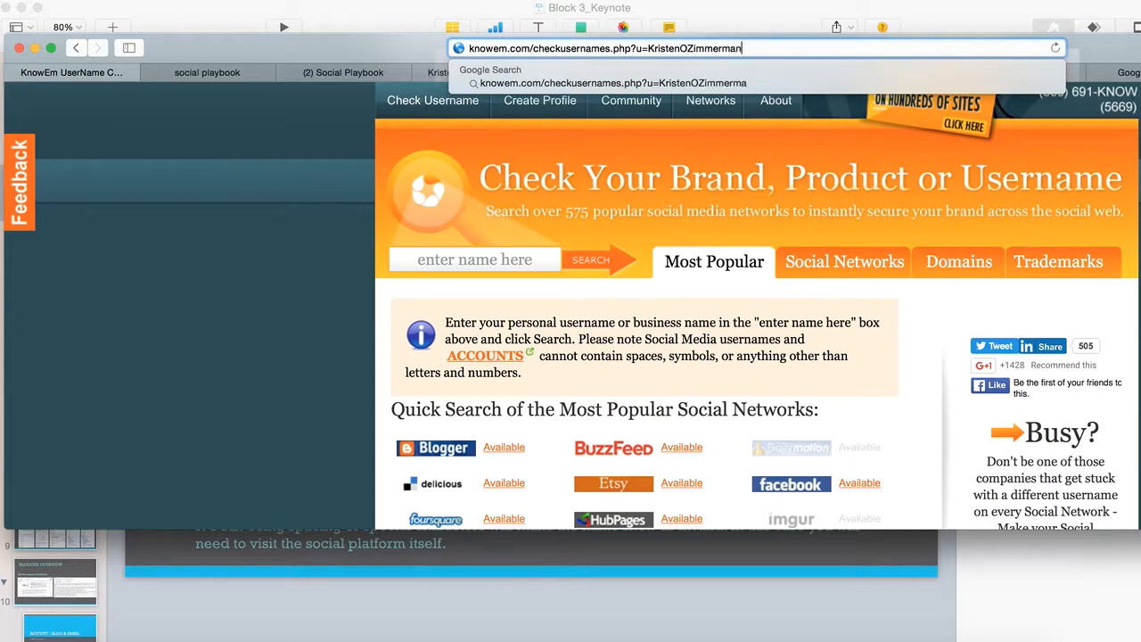
key(Return)
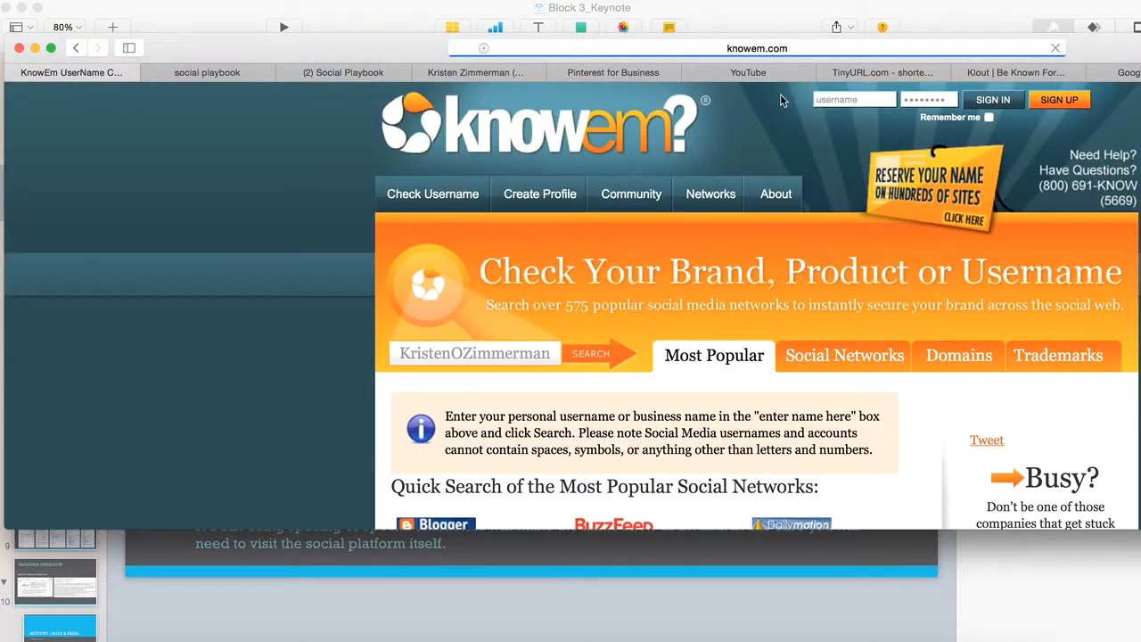
scroll(down, 3)
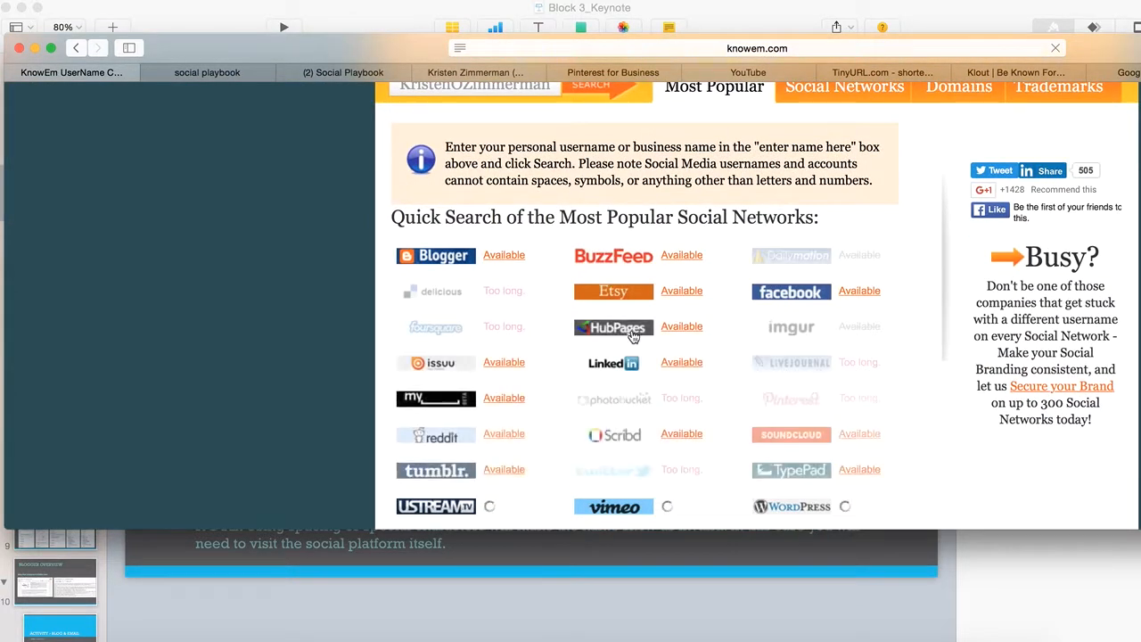
scroll(down, 3)
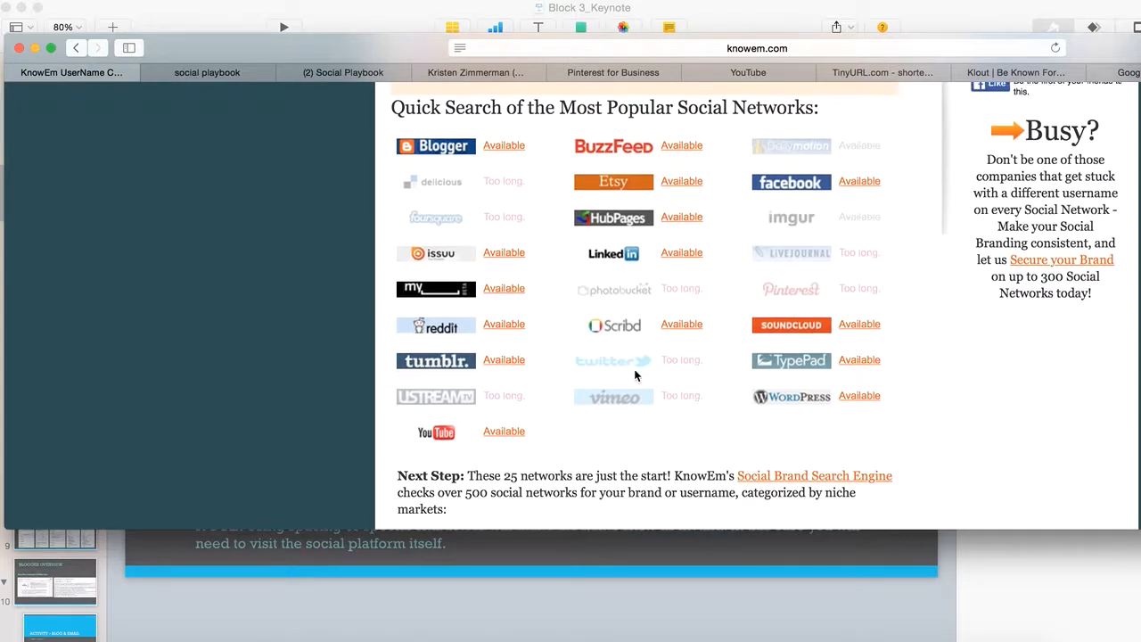
scroll(up, 3)
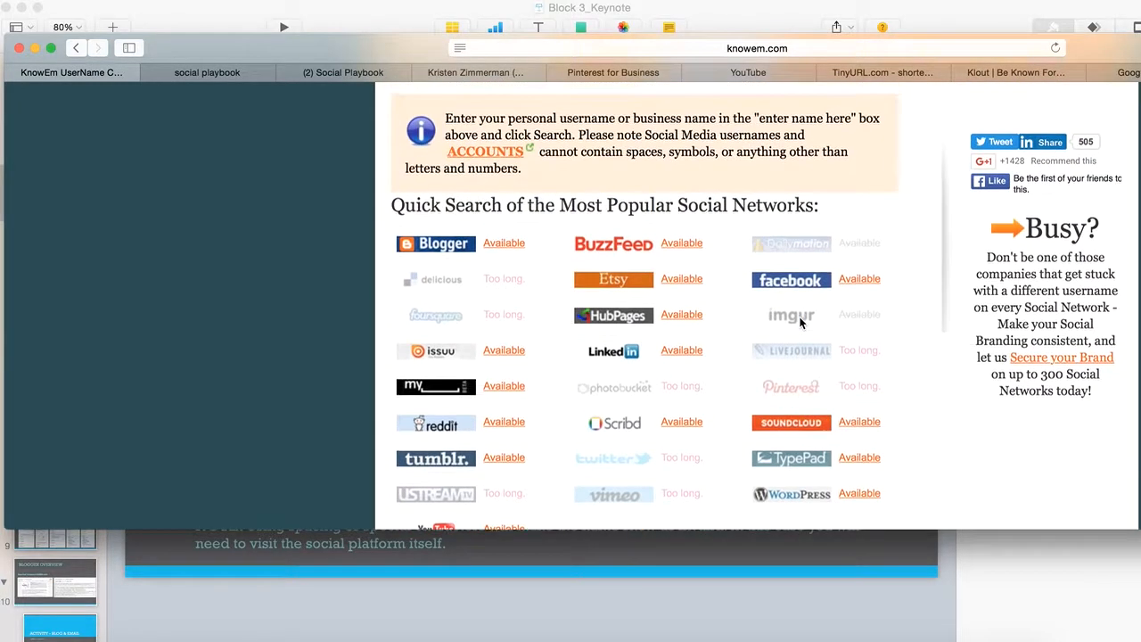
scroll(up, 3)
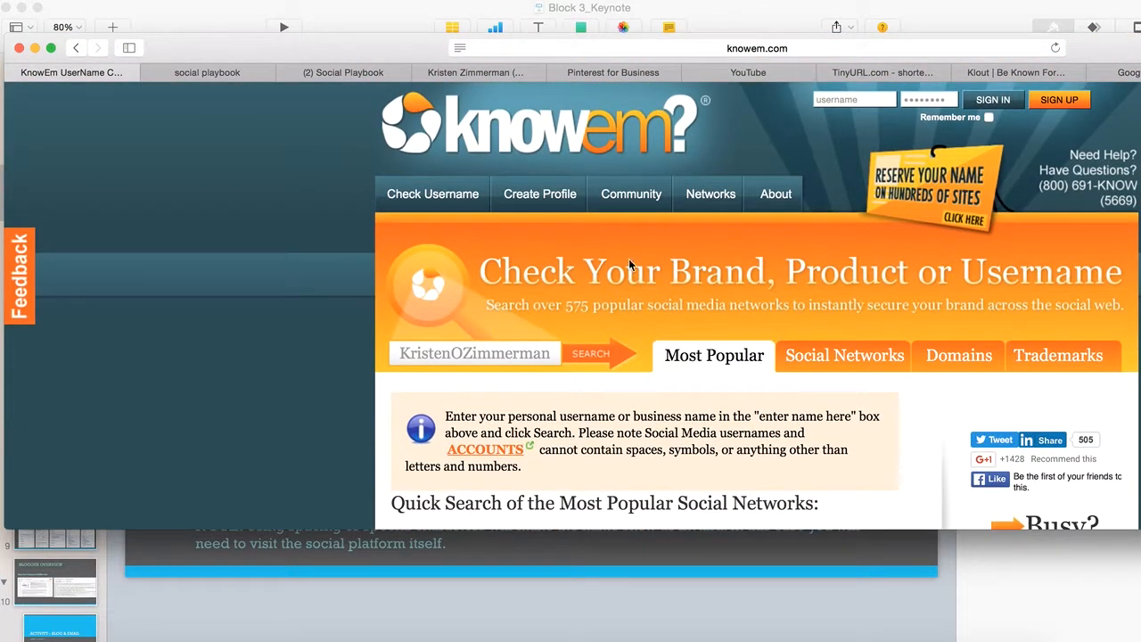
click(112, 27)
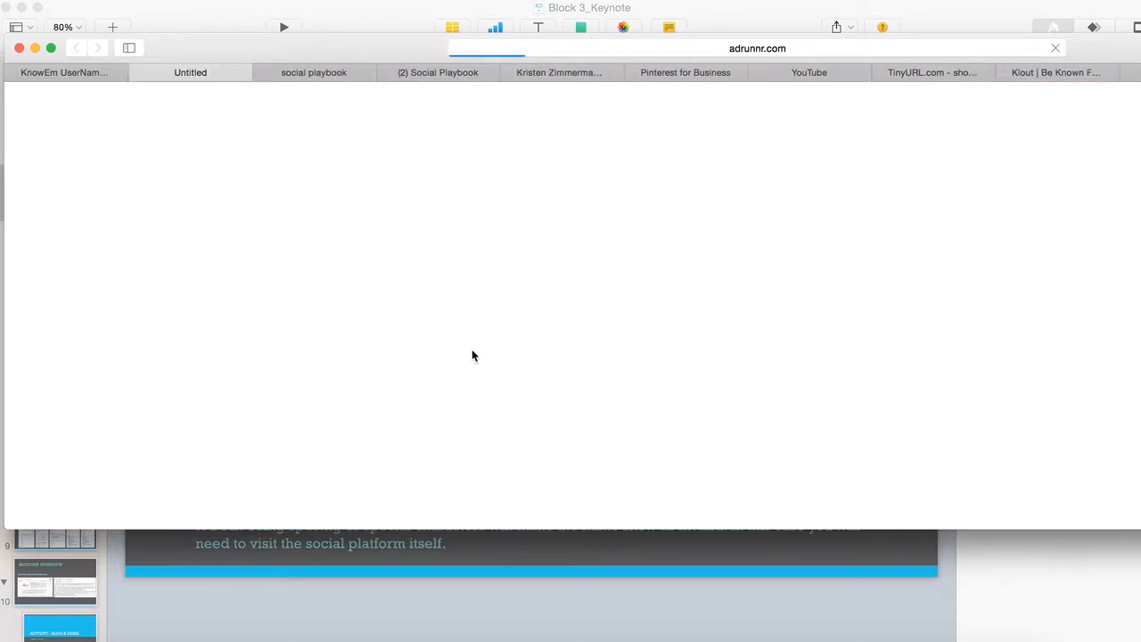
click(190, 72)
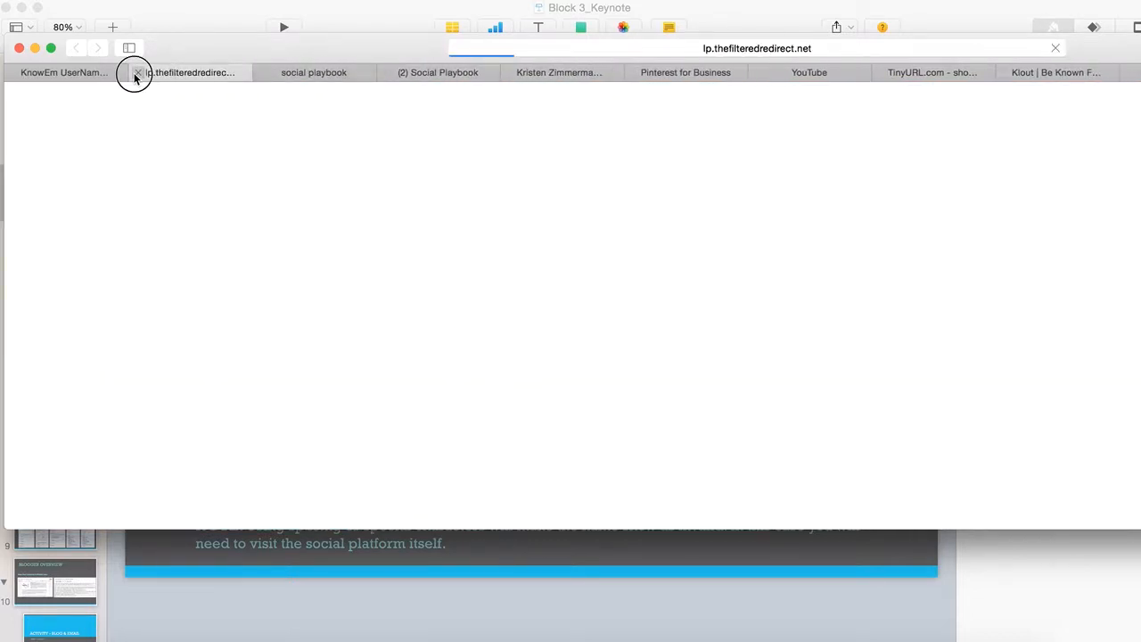
click(137, 72)
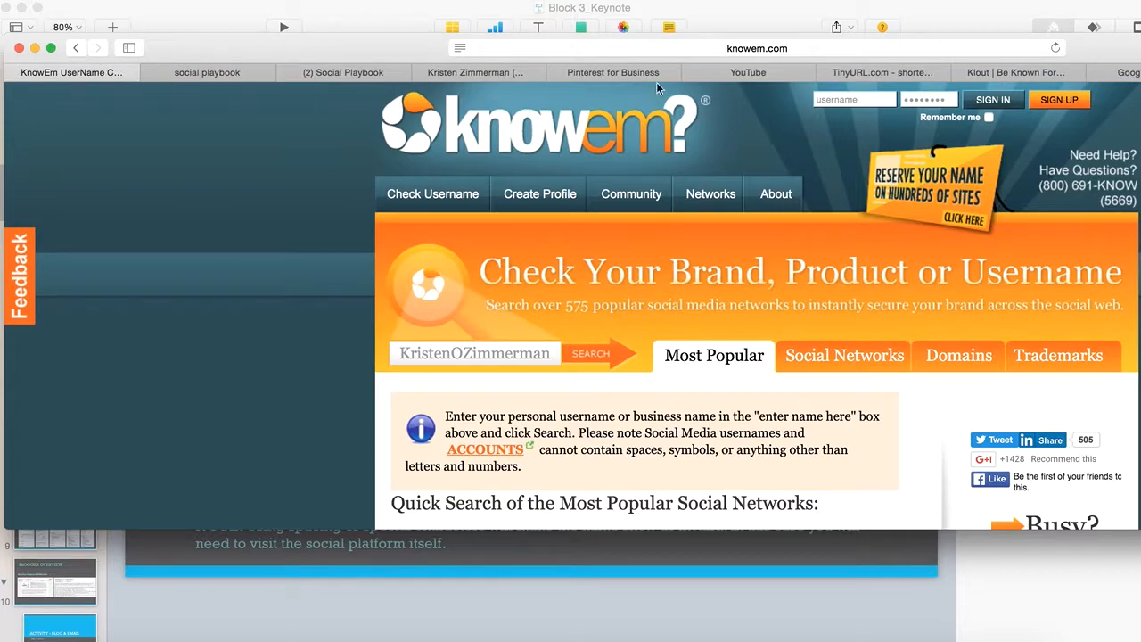
Check KristenOZ, where Facebook, Pinterest and Twitter are taken, then search KrisOZ.
click(756, 48)
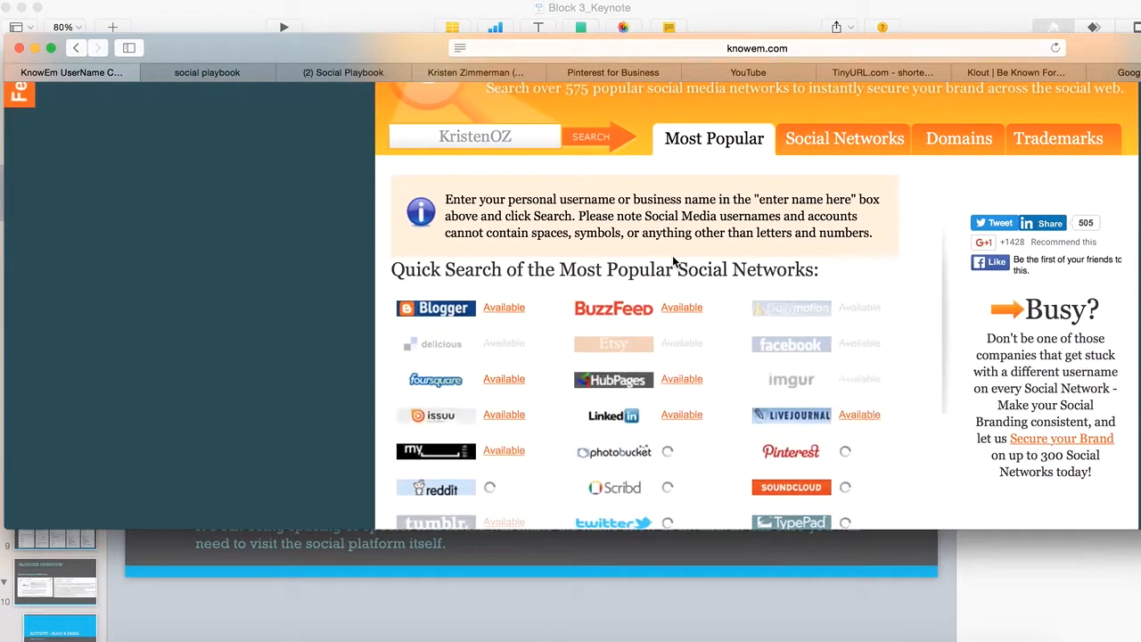
scroll(up, 3)
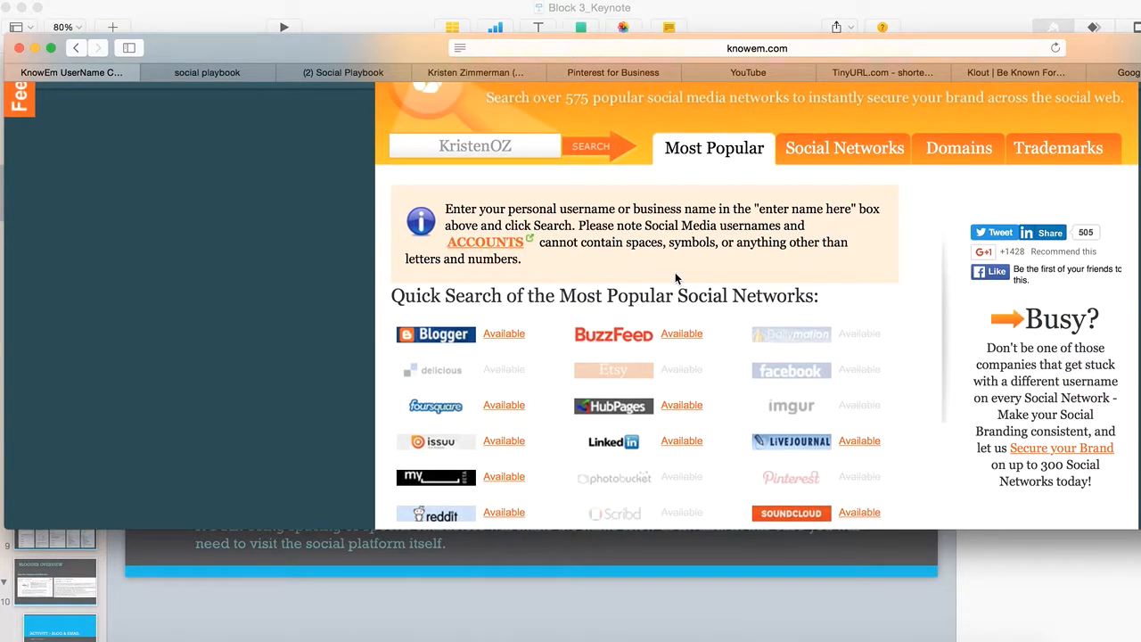
mouse_move(606, 485)
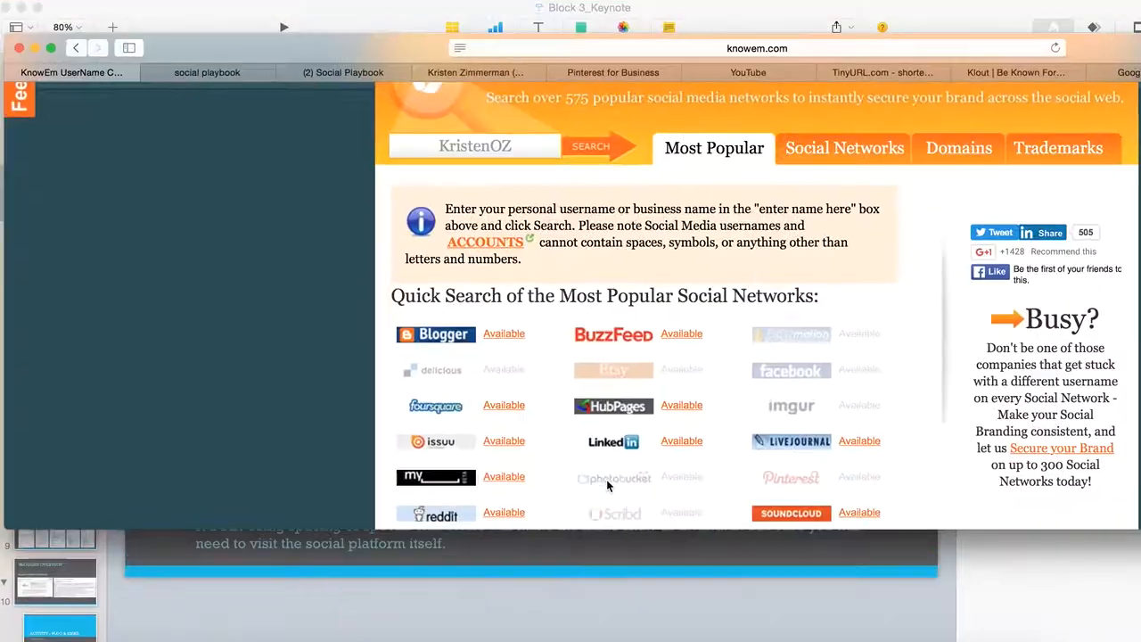
scroll(down, 3)
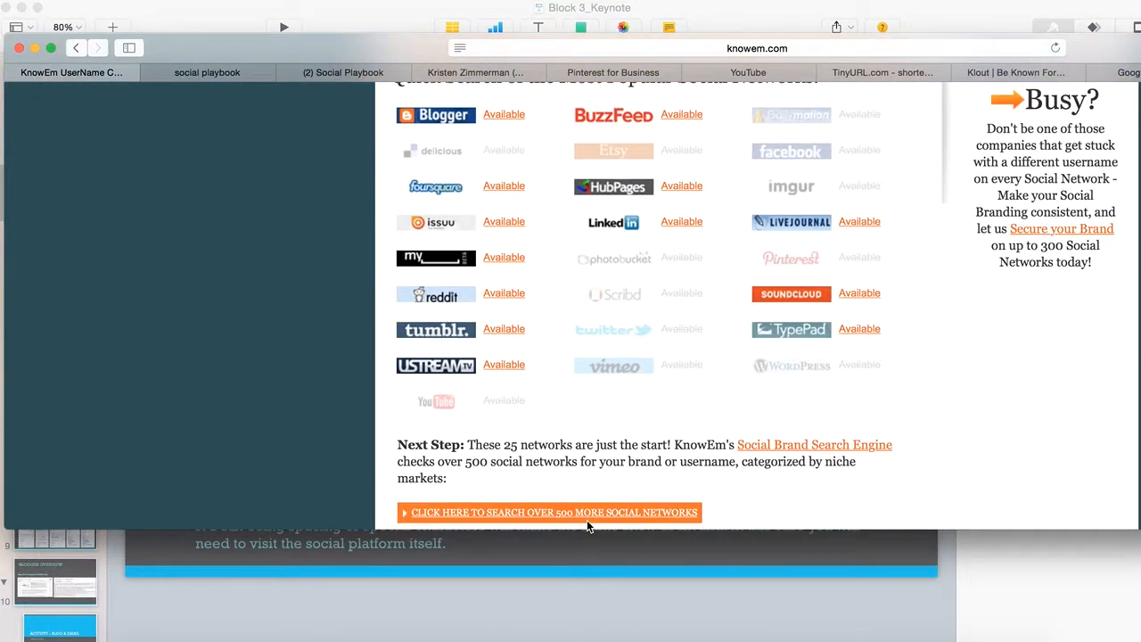
scroll(up, 3)
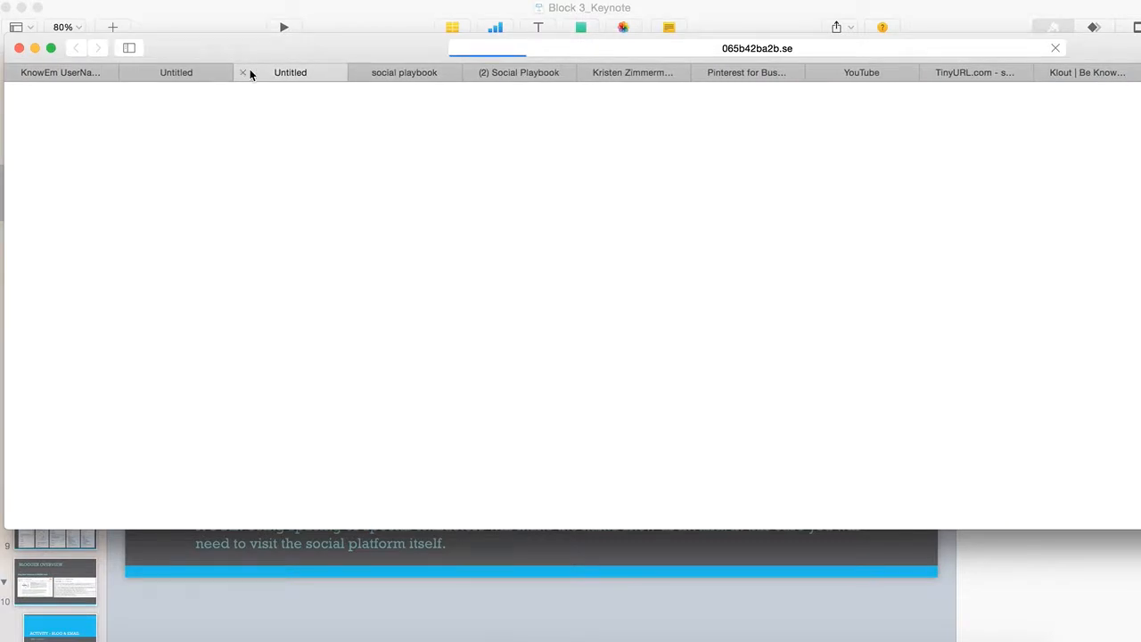
click(242, 72)
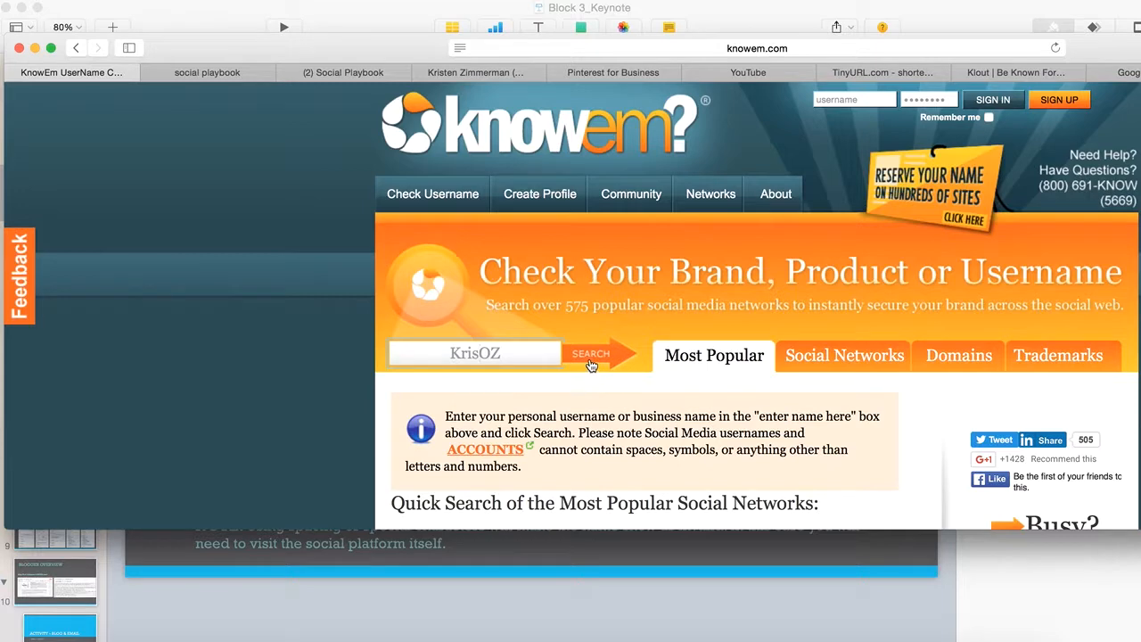
click(756, 49)
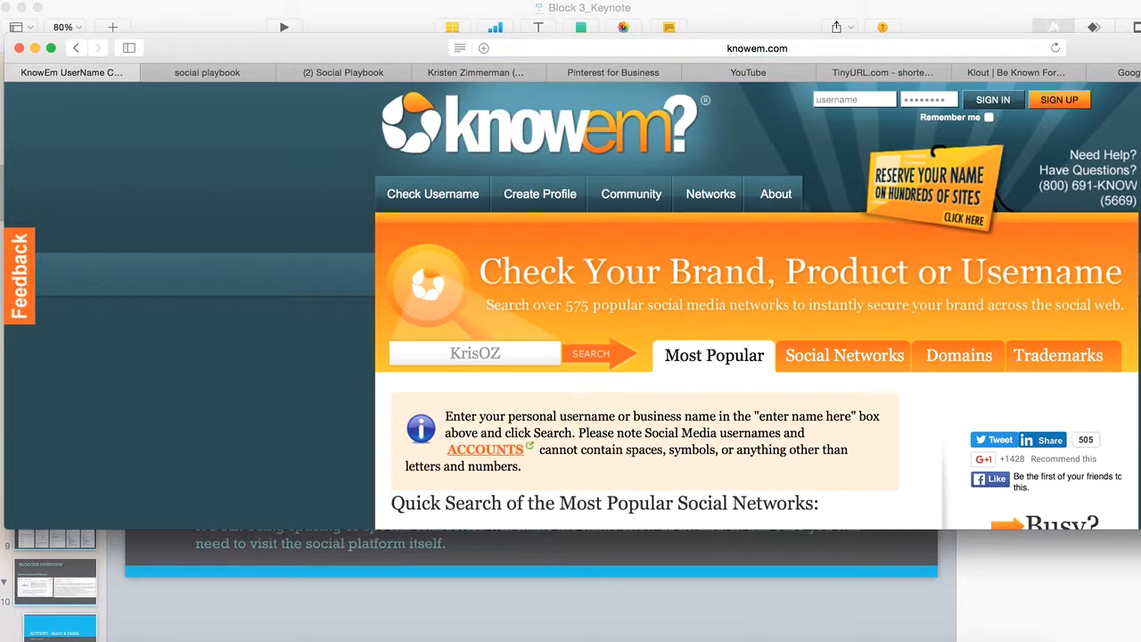
Close two ad tabs and review KOZimm results, with Facebook, Twitter and YouTube taken.
scroll(down, 3)
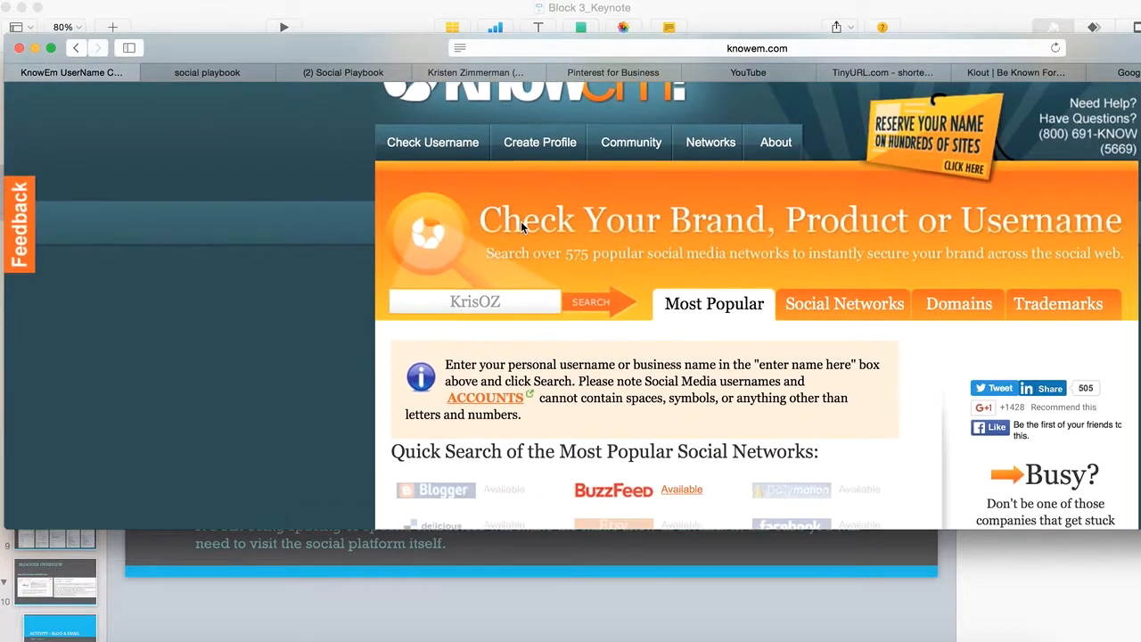
scroll(down, 3)
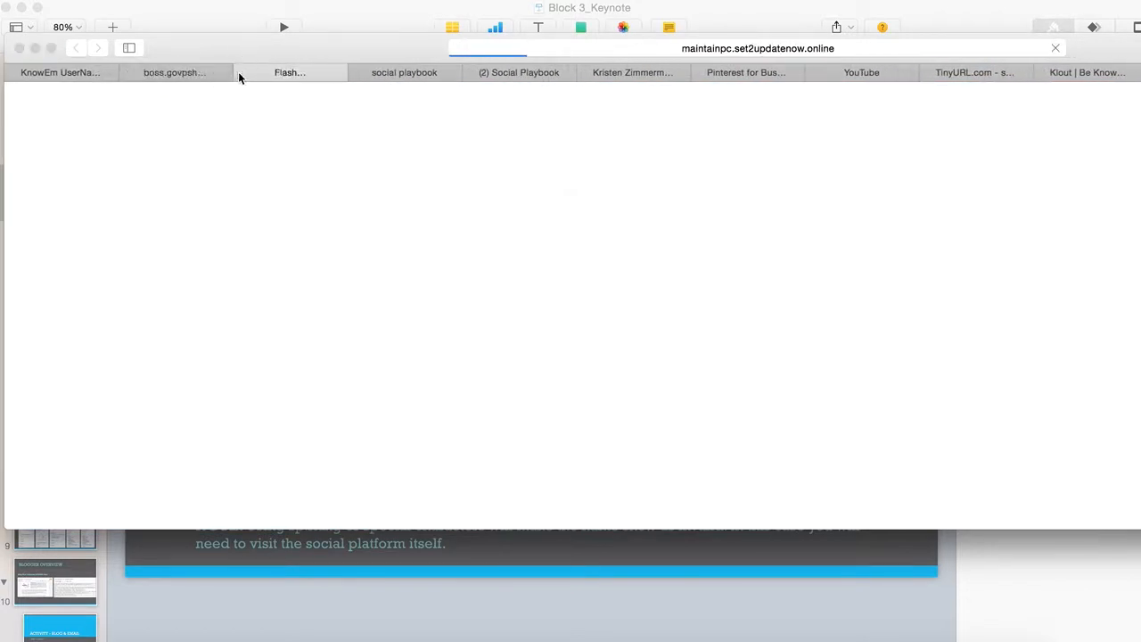
click(175, 73)
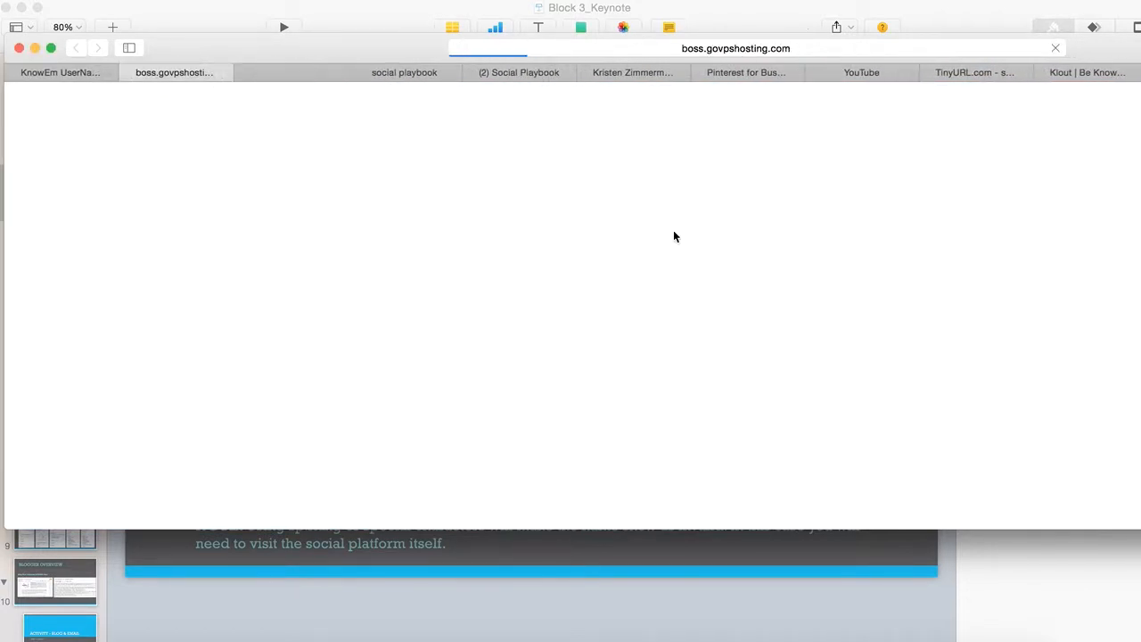
click(61, 72)
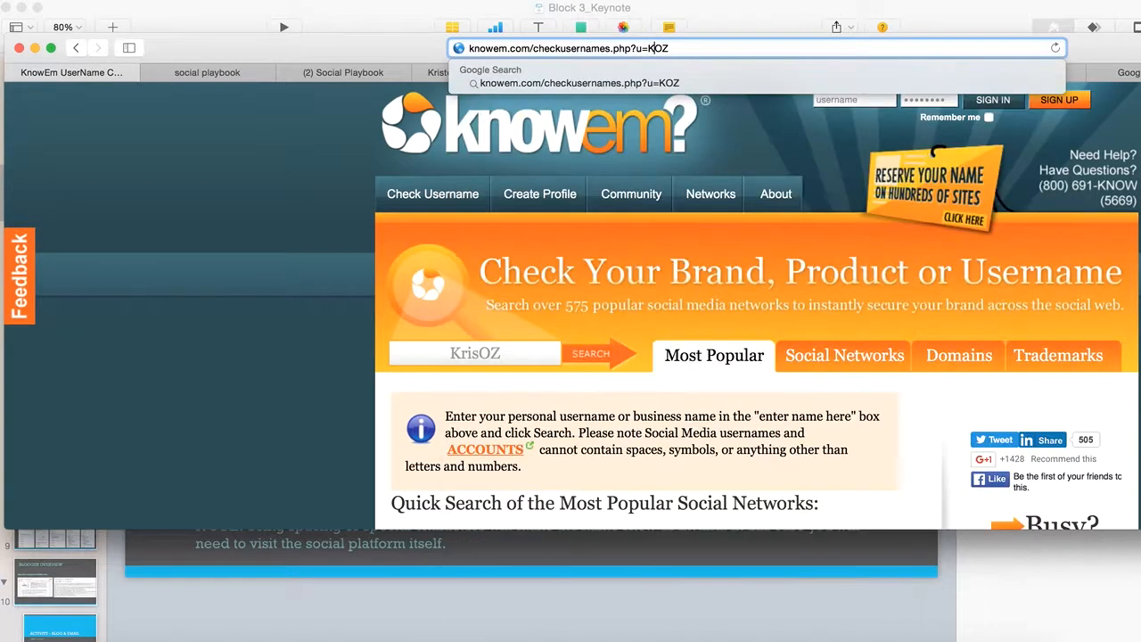
text(i)
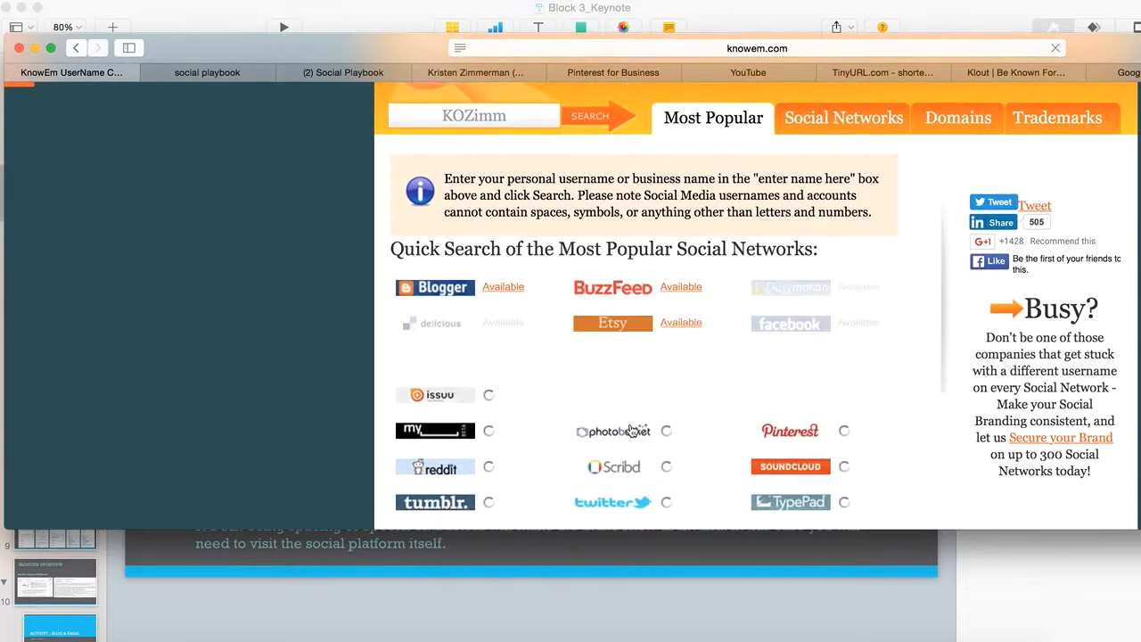
scroll(down, 3)
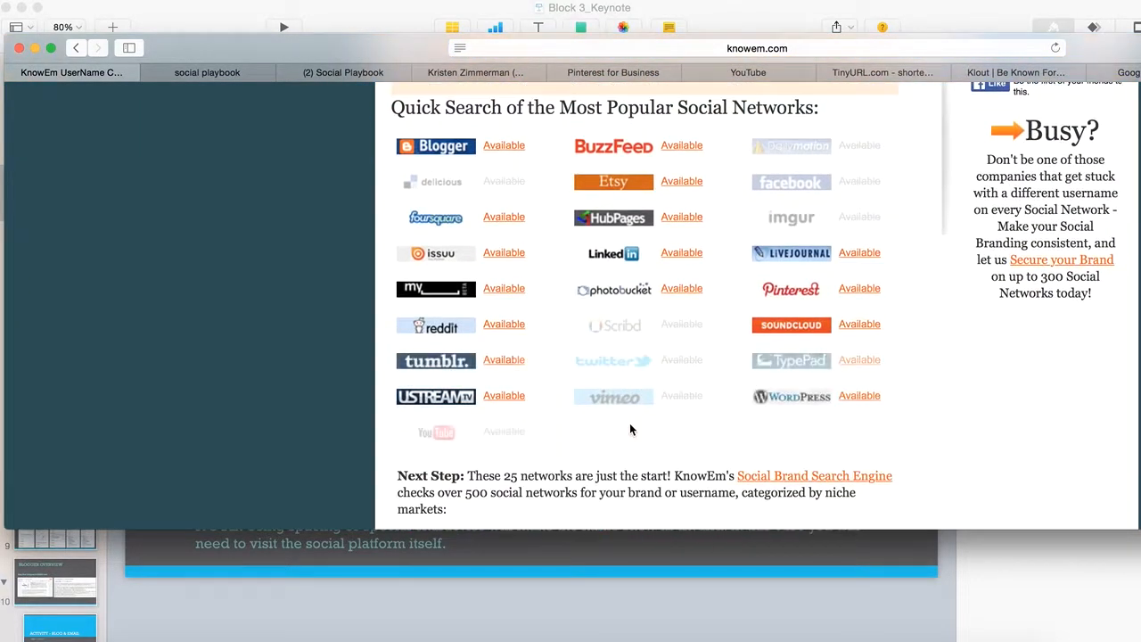
mouse_move(820, 164)
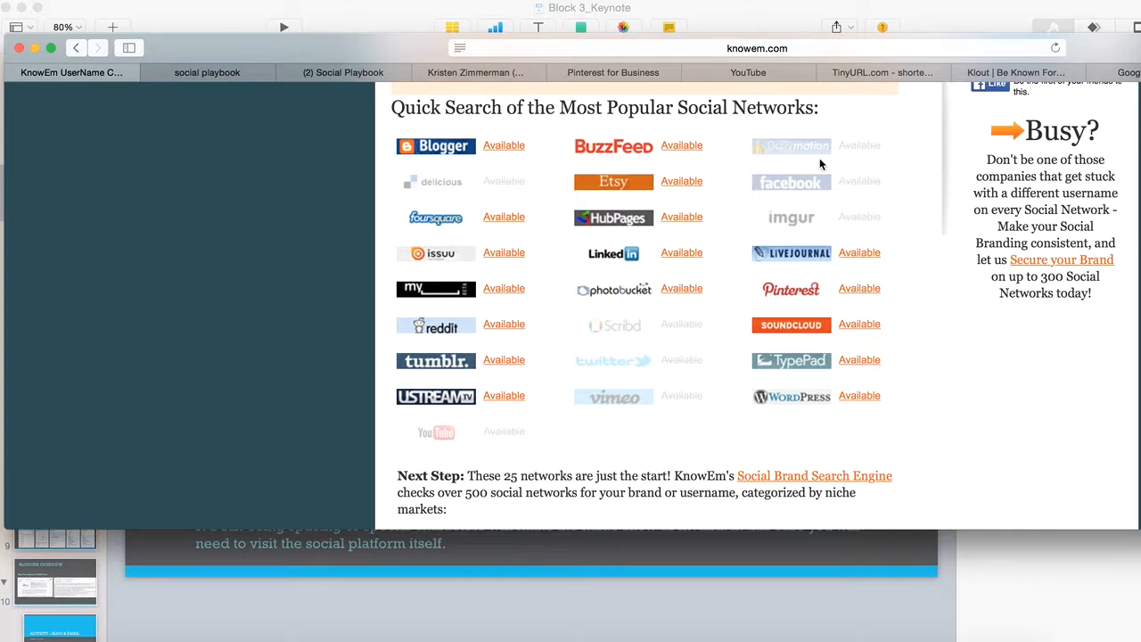
mouse_move(803, 205)
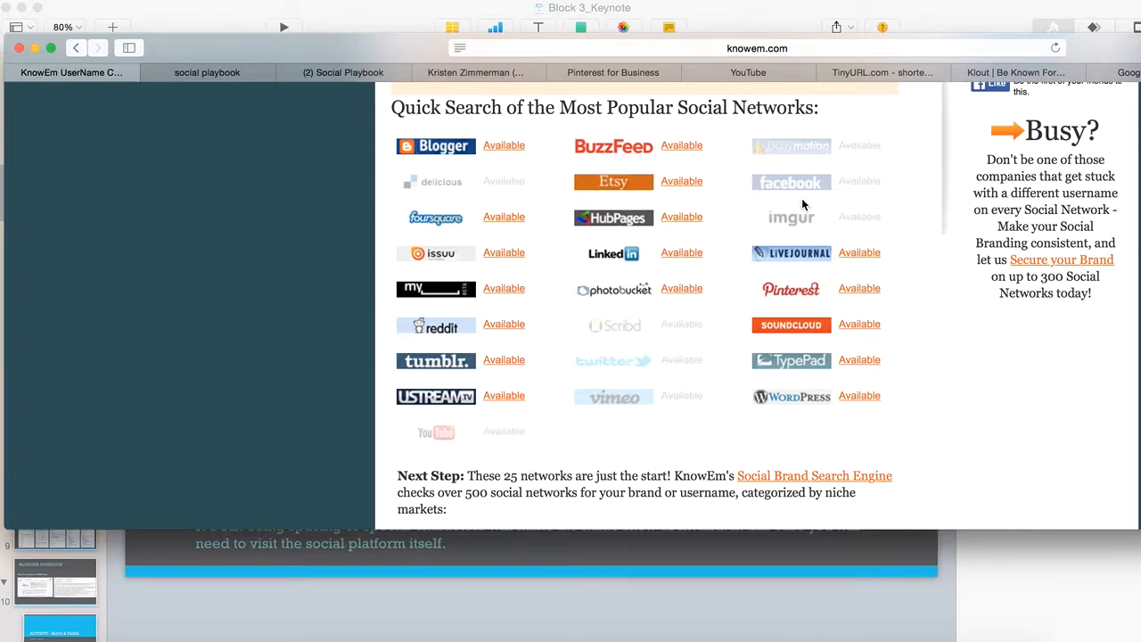
scroll(up, 3)
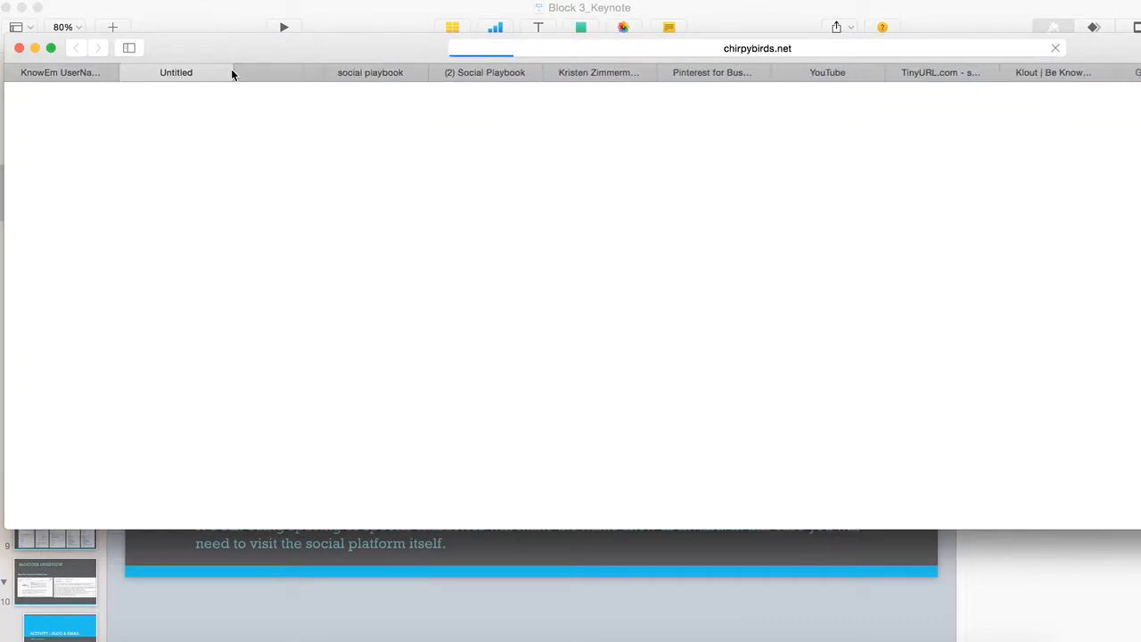
Close the ad tab and check KOZimmerman: Twitter and Vimeo taken, Facebook and YouTube available.
click(72, 72)
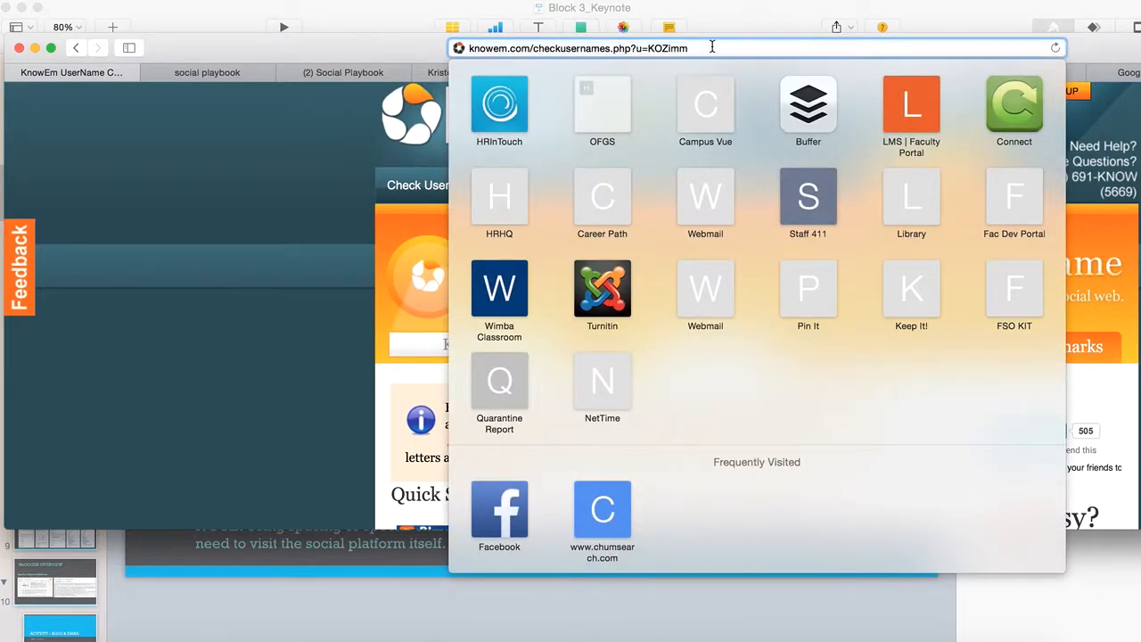
text(erman)
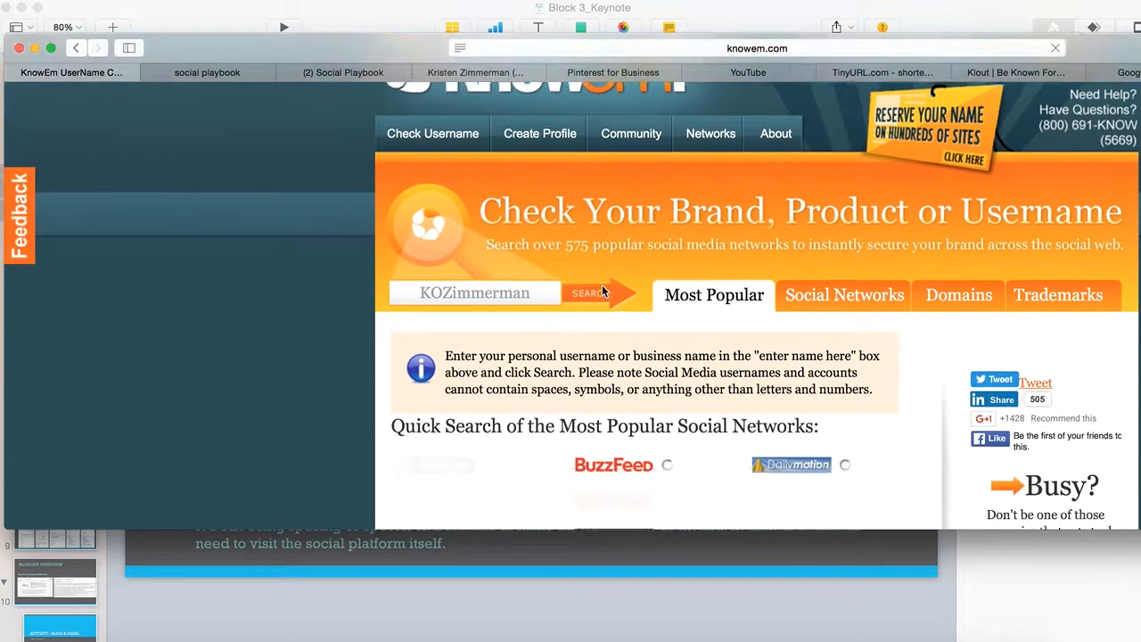
scroll(down, 3)
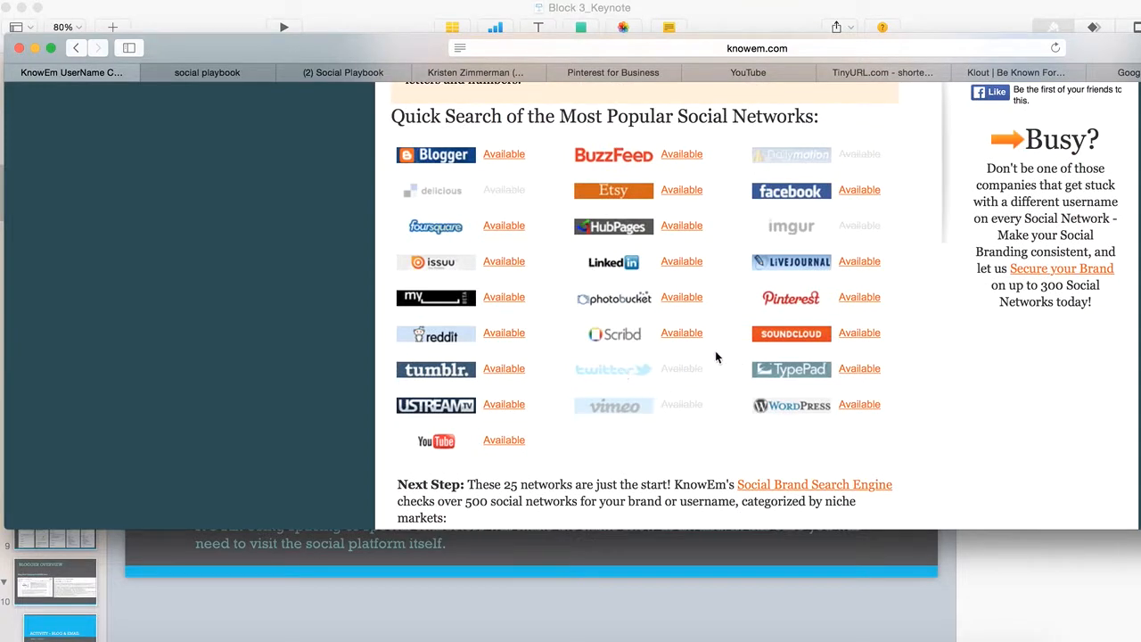
scroll(up, 3)
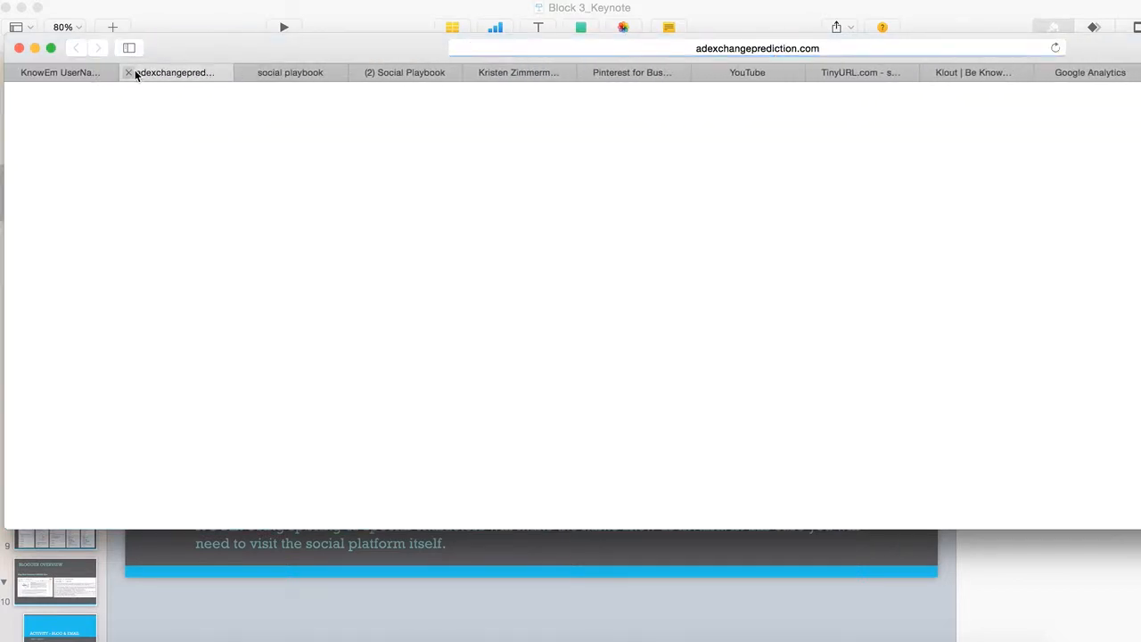
click(128, 72)
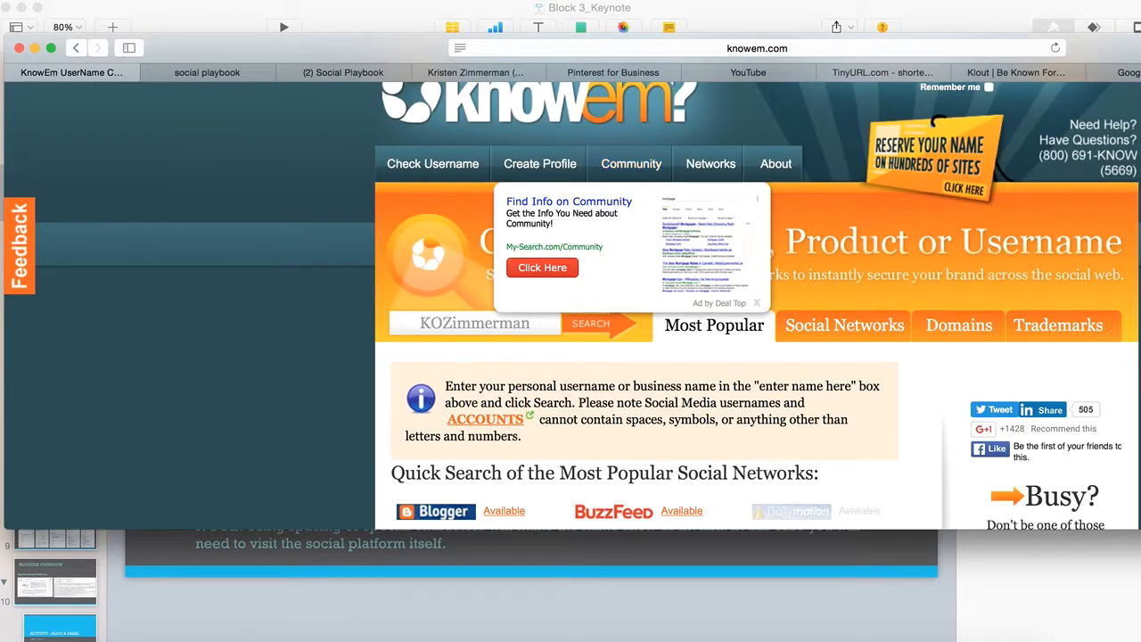
click(758, 49)
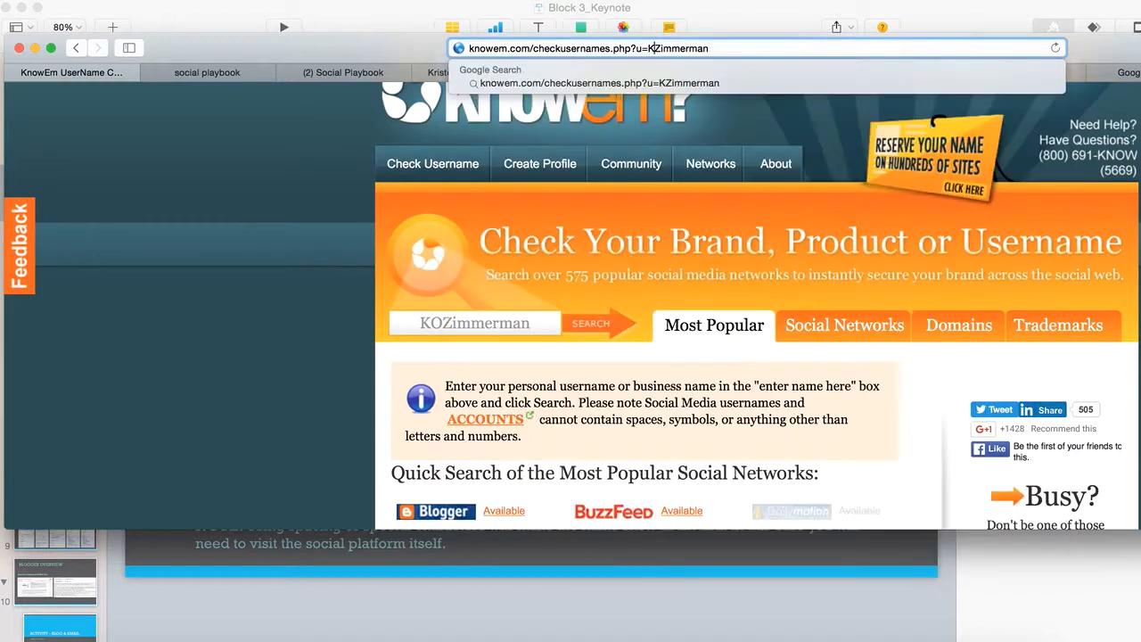
mouse_move(677, 49)
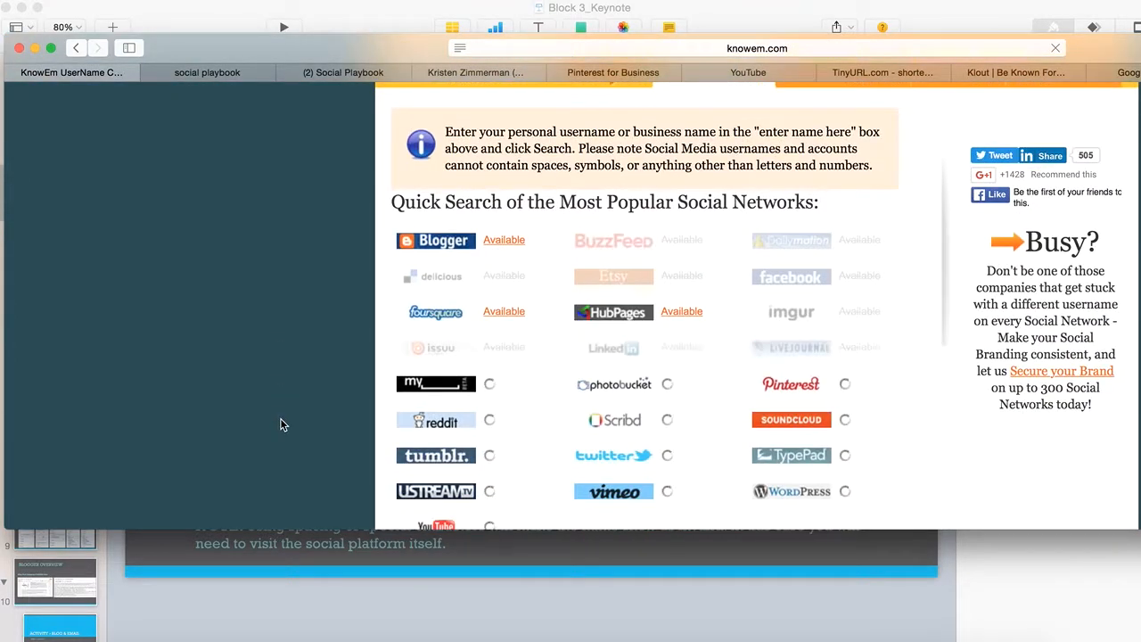
scroll(up, 3)
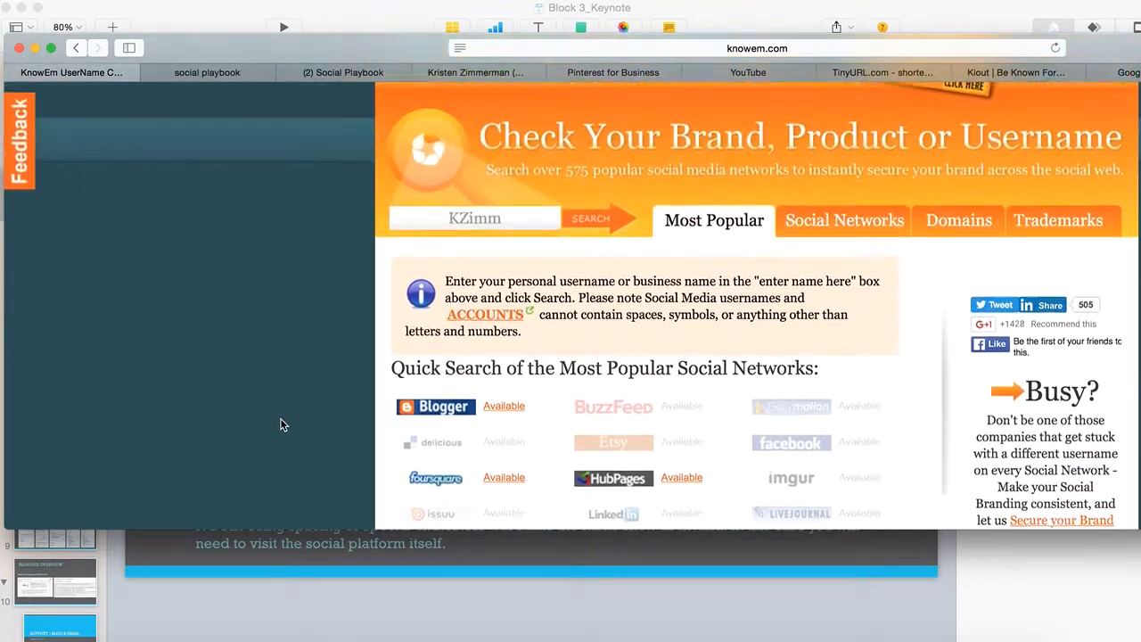
scroll(up, 3)
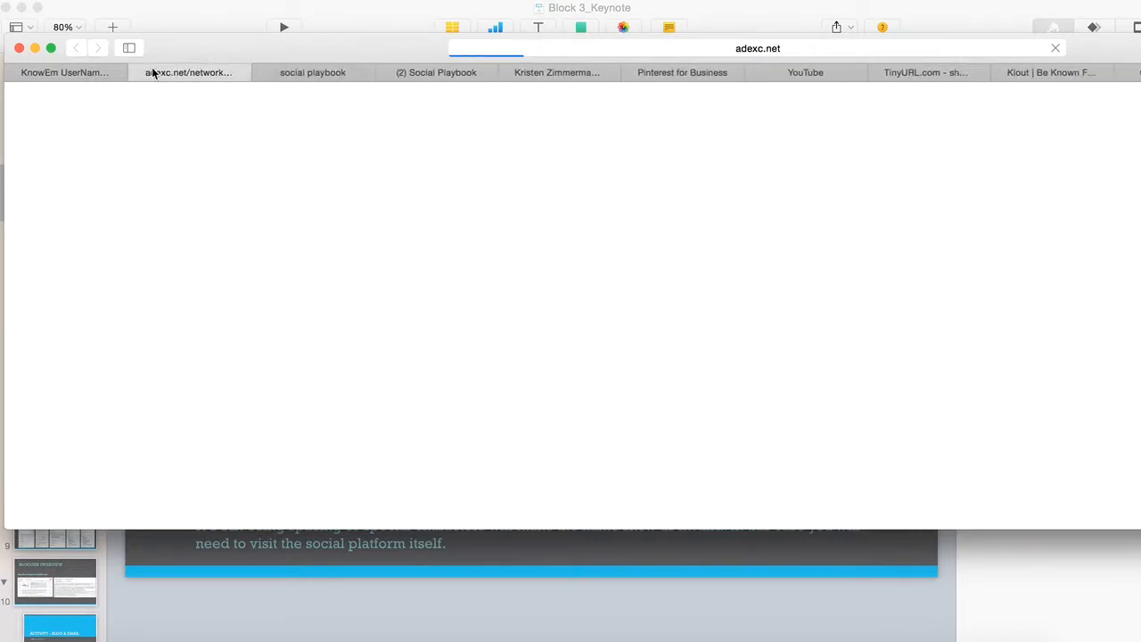
Close the adexc.net tab, review KZimm results, and start checking KrZimm.
click(65, 72)
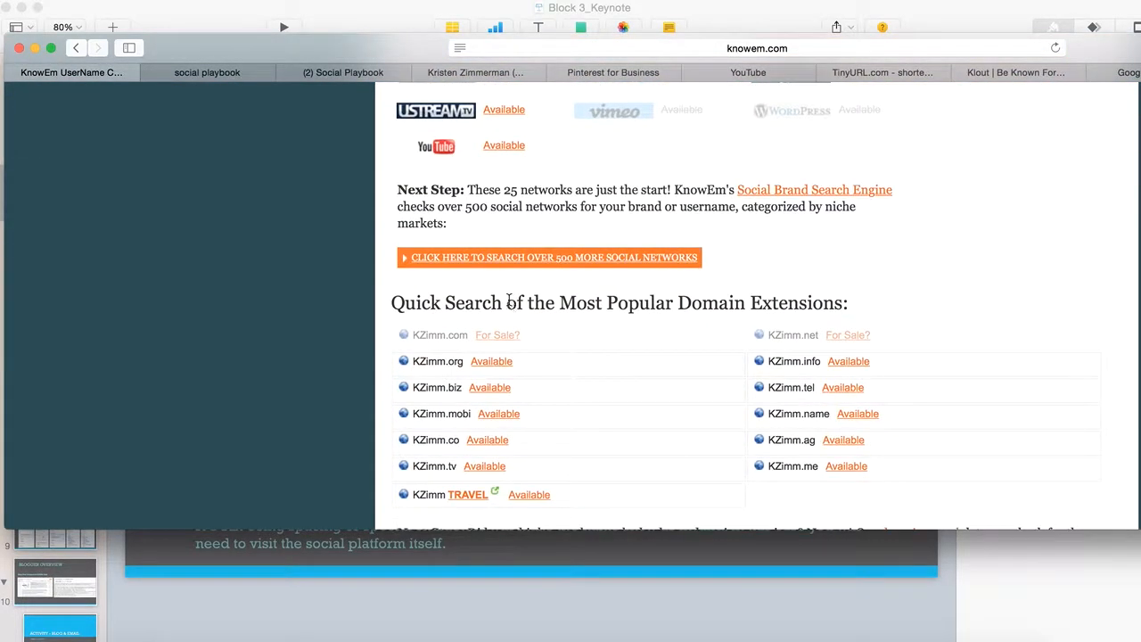
scroll(up, 3)
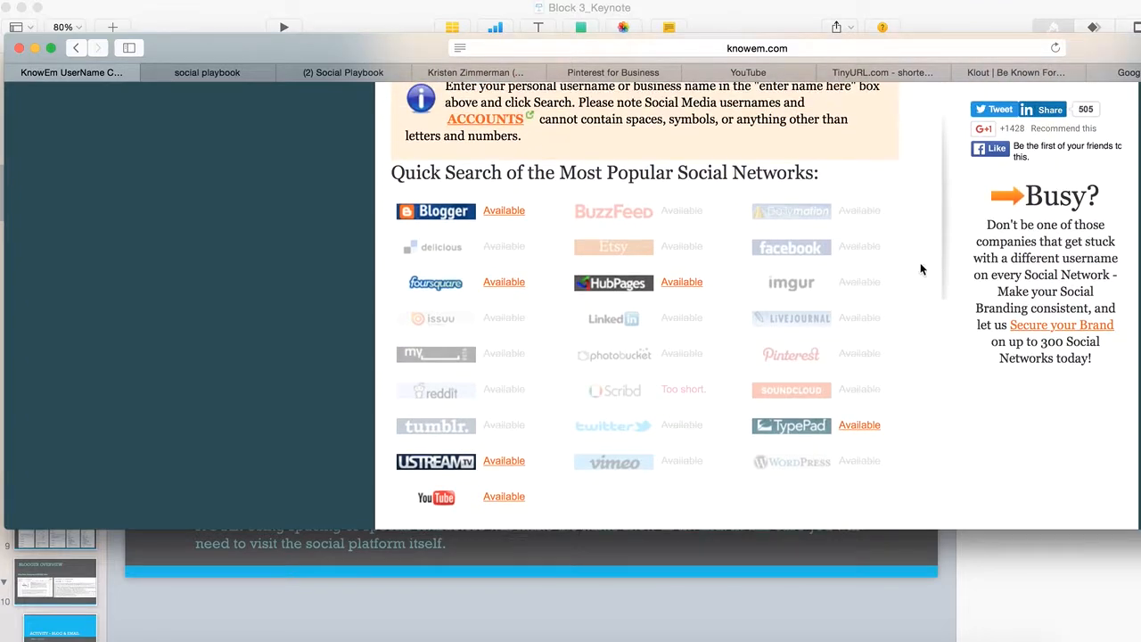
scroll(up, 3)
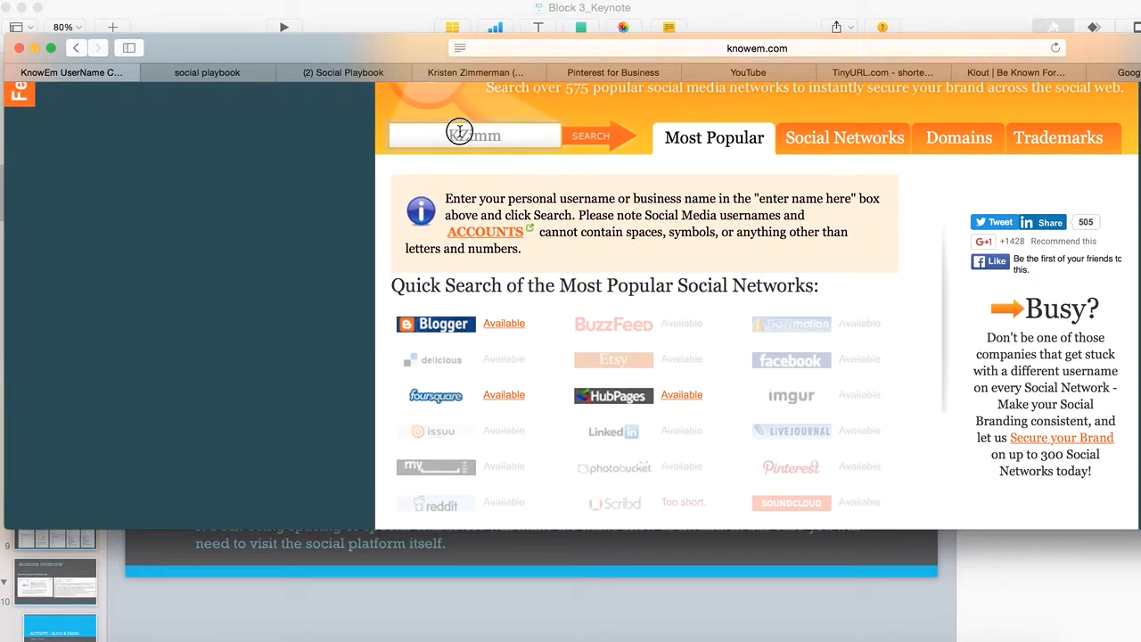
text(KZimm)
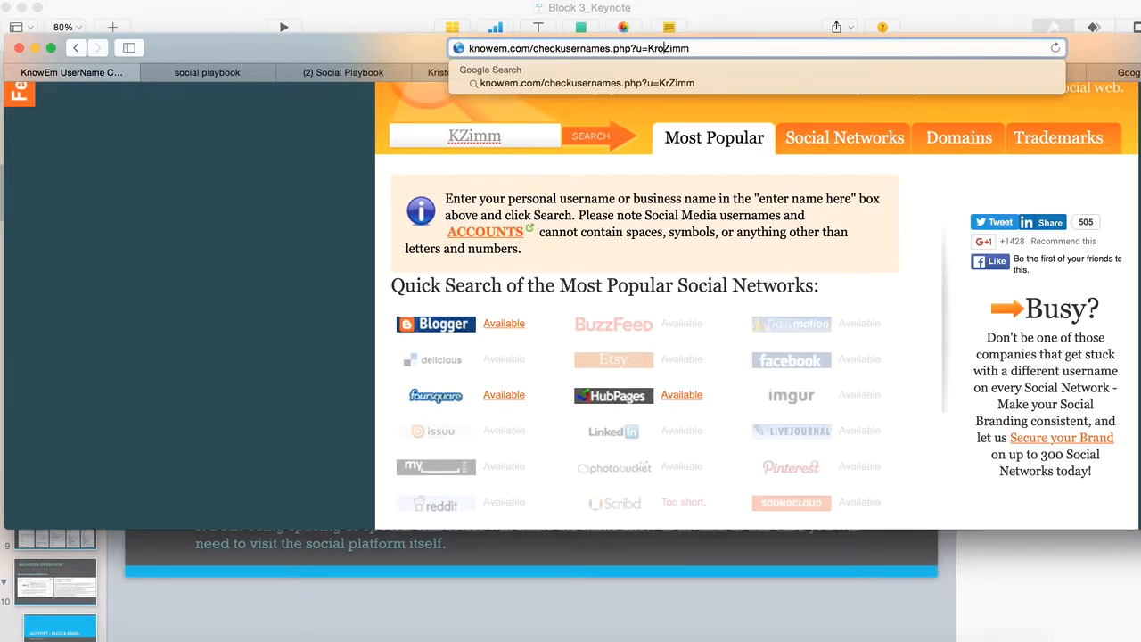
text(i)
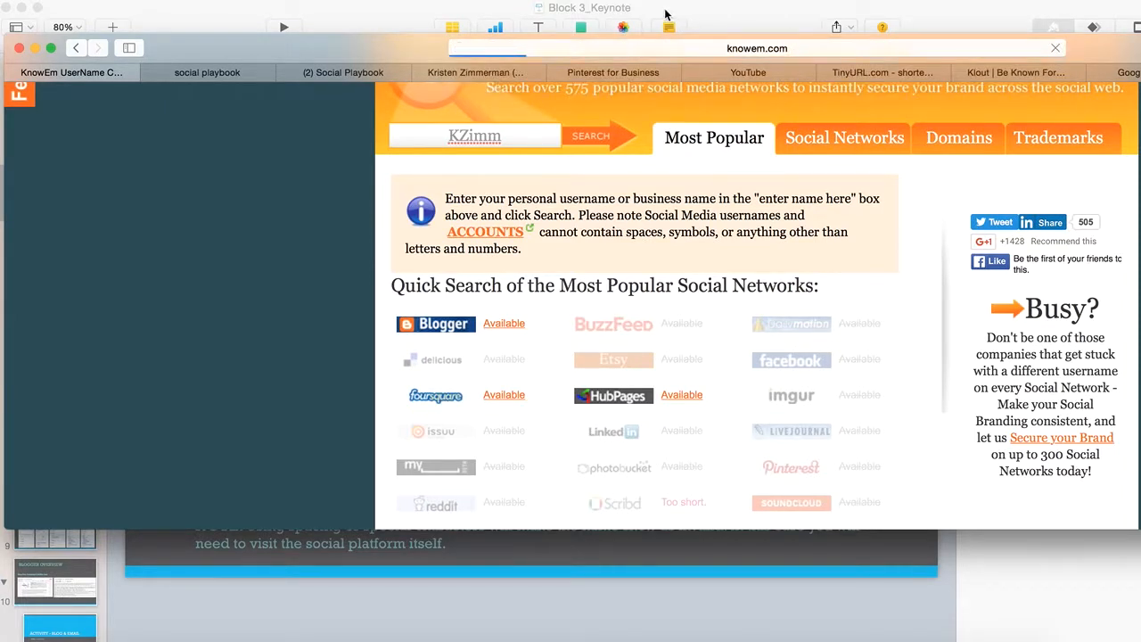
Review KrisOZimm results: available on Facebook, Twitter, Pinterest, YouTube and every domain.
scroll(down, 3)
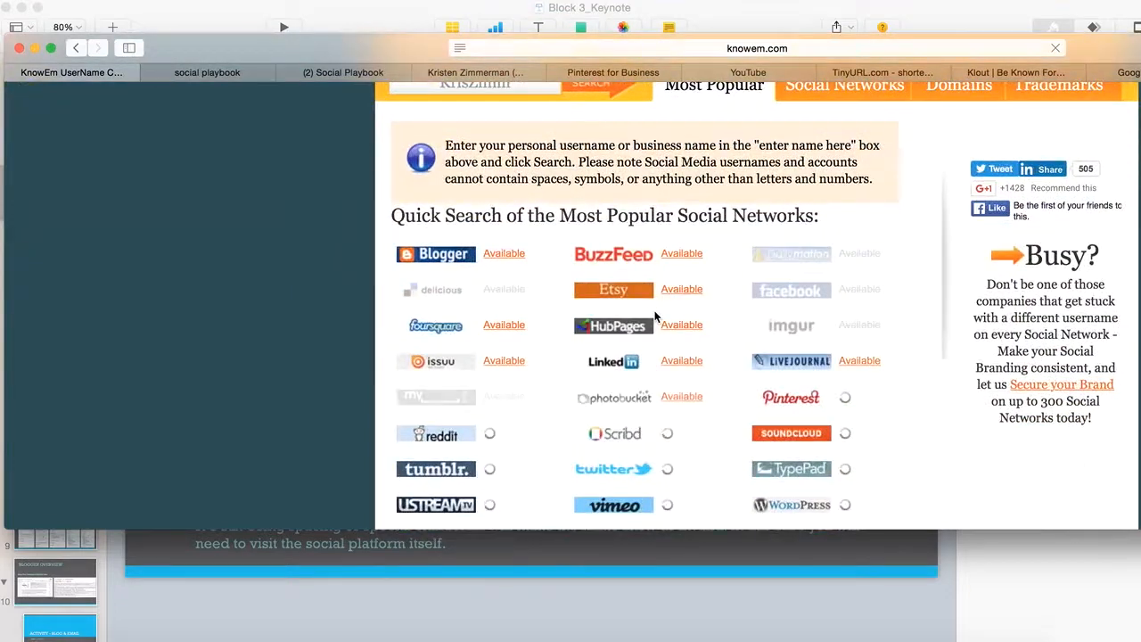
scroll(down, 3)
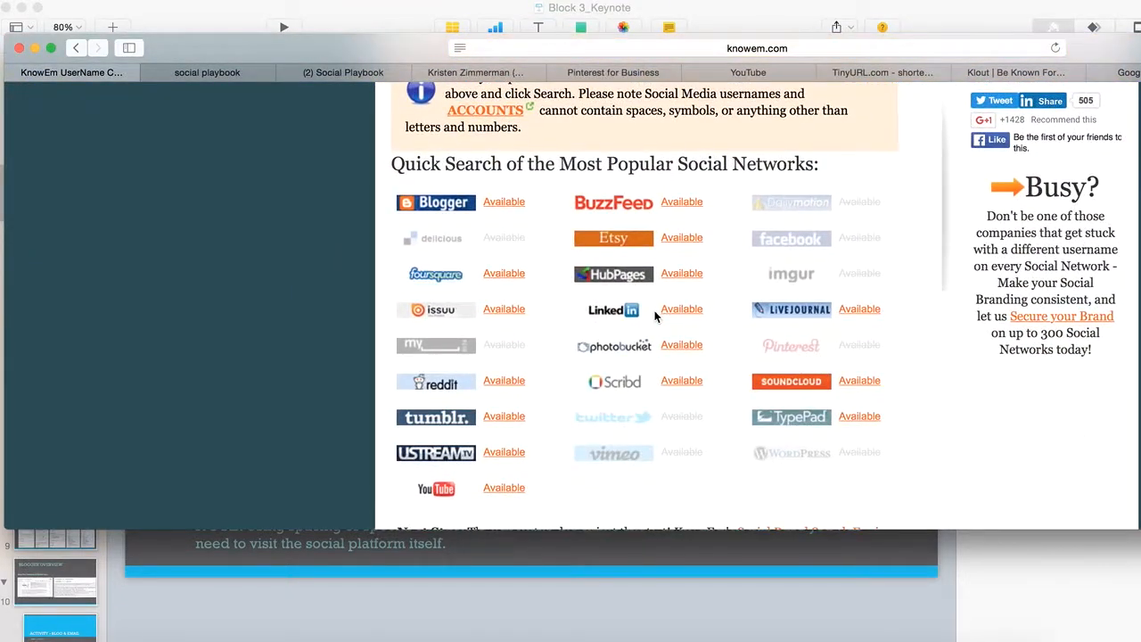
scroll(up, 3)
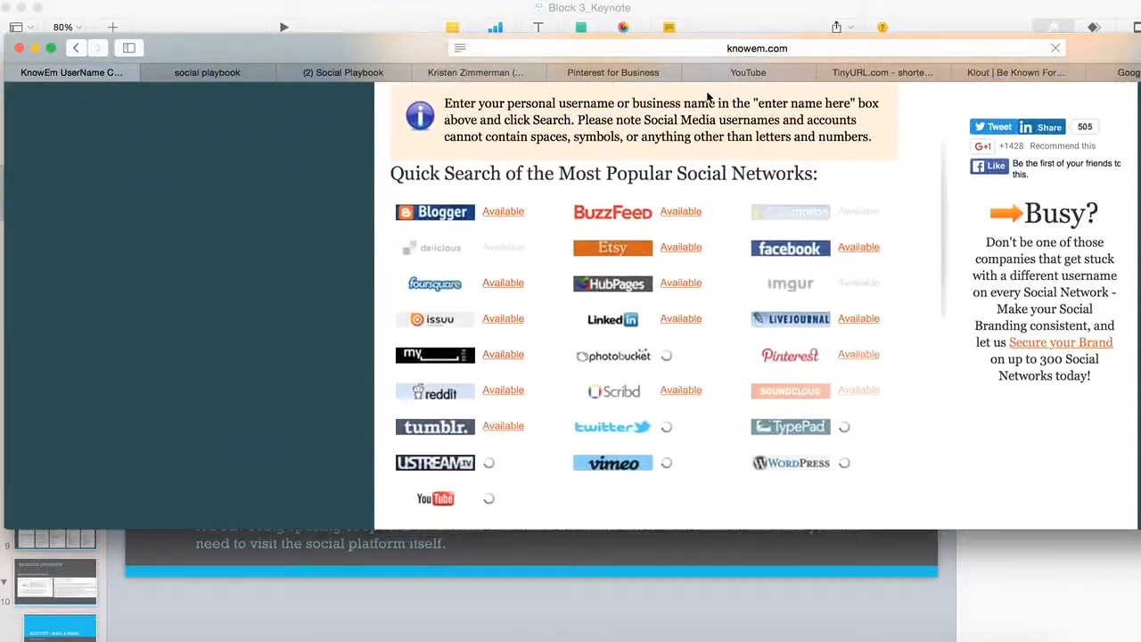
scroll(down, 3)
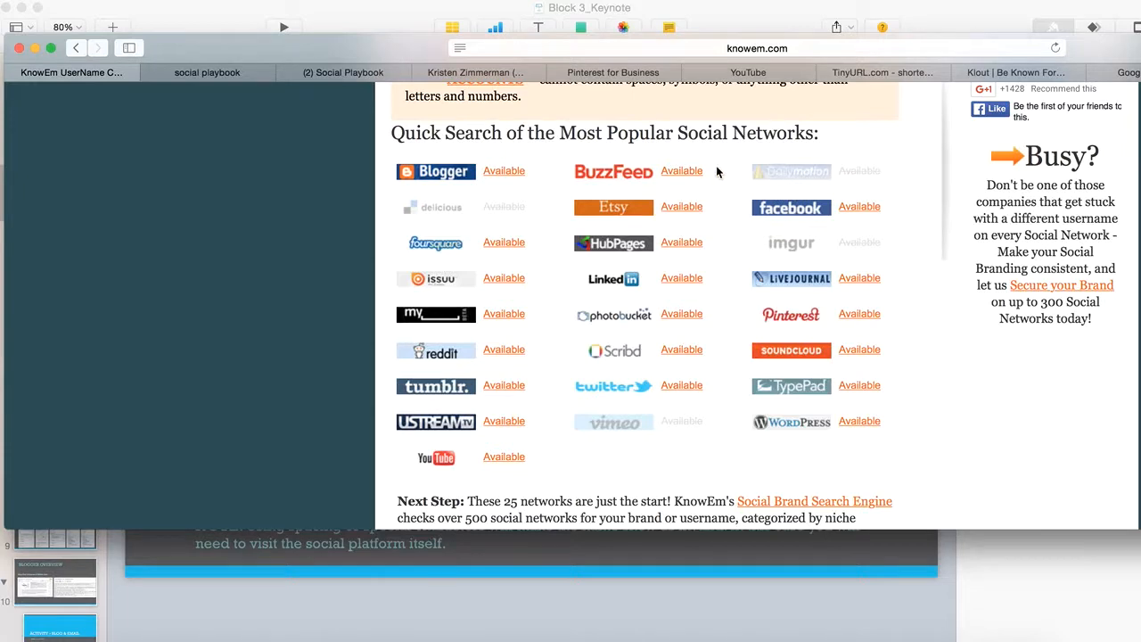
scroll(up, 3)
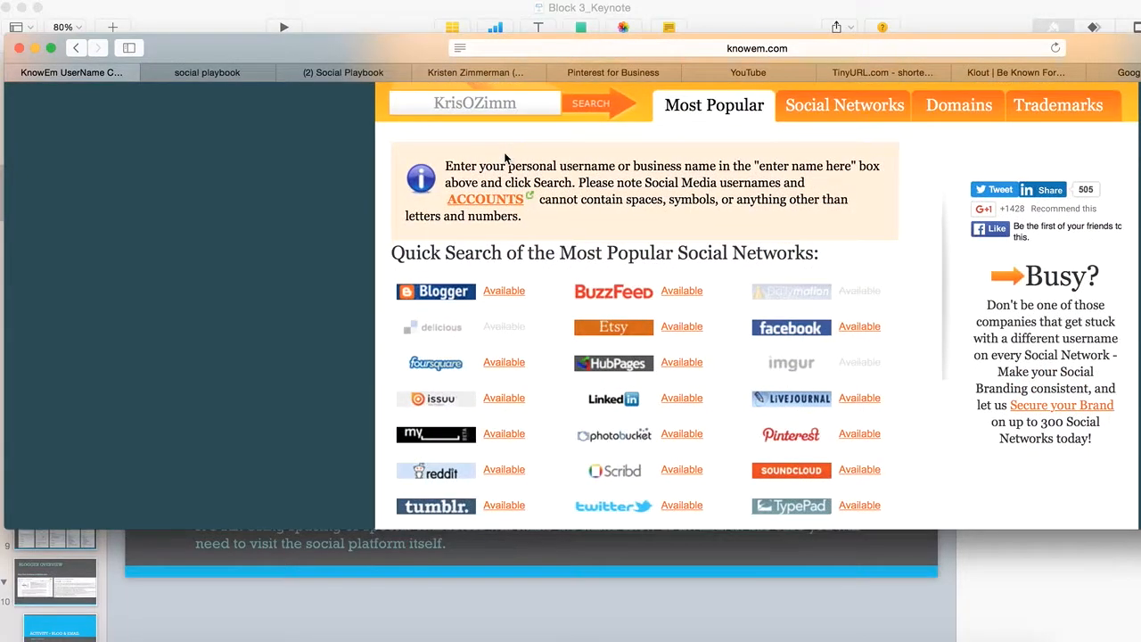
scroll(down, 3)
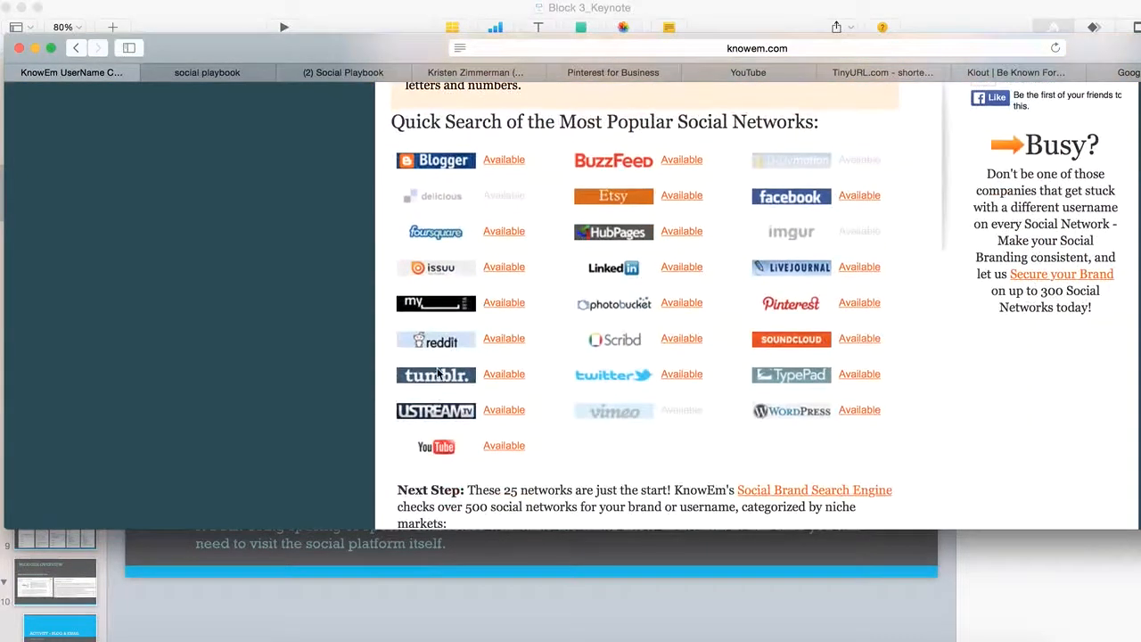
mouse_move(687, 365)
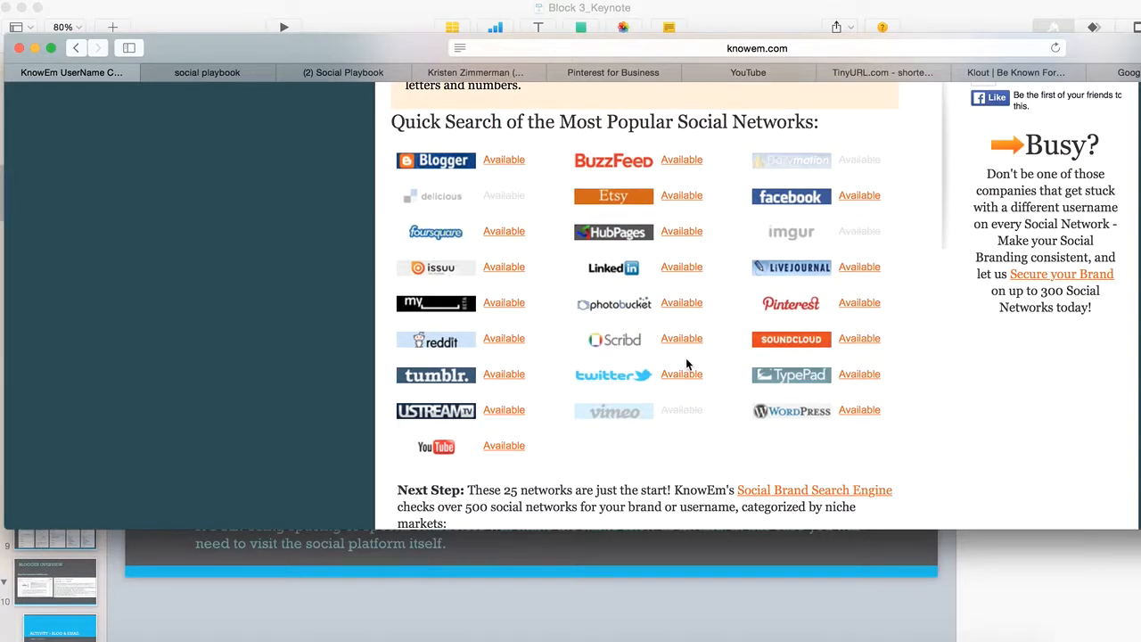
scroll(down, 3)
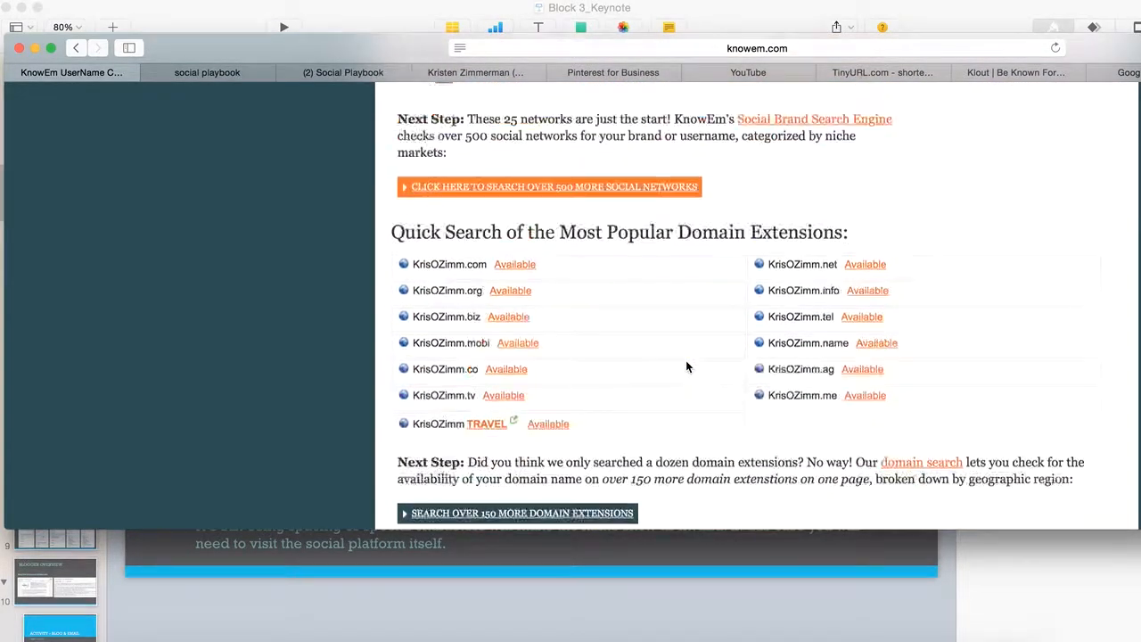
scroll(up, 3)
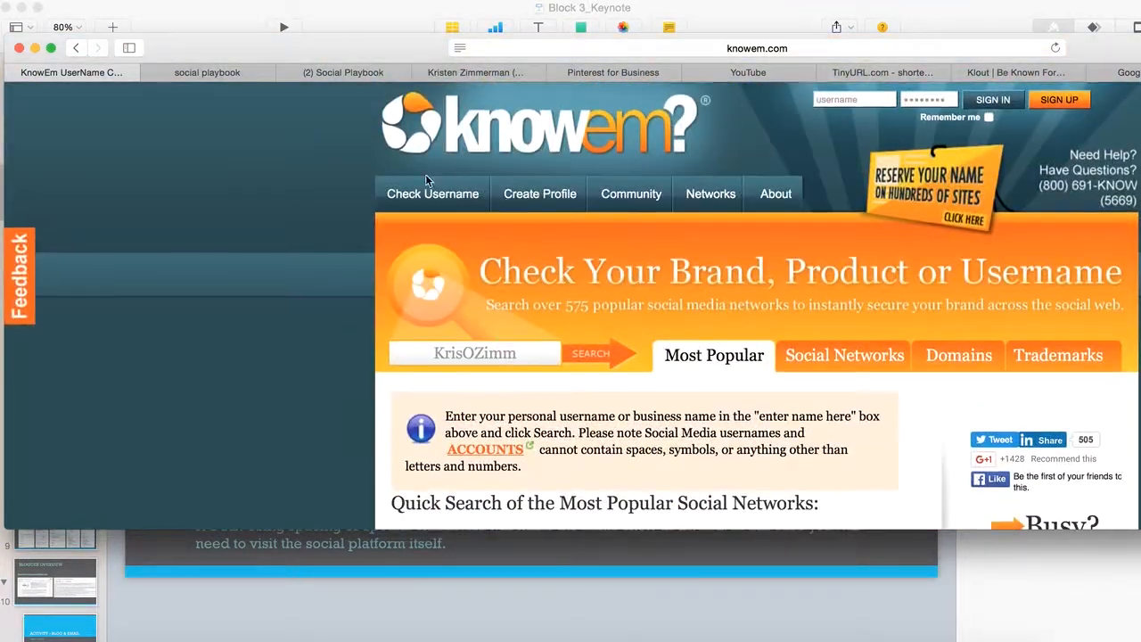
mouse_move(216, 610)
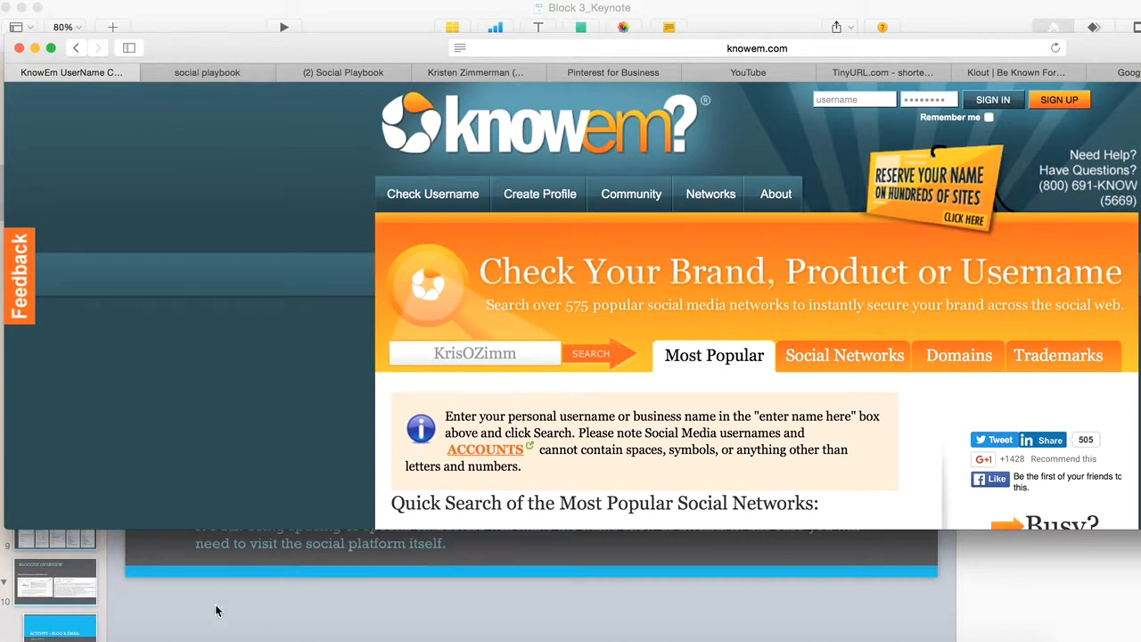
mouse_move(254, 621)
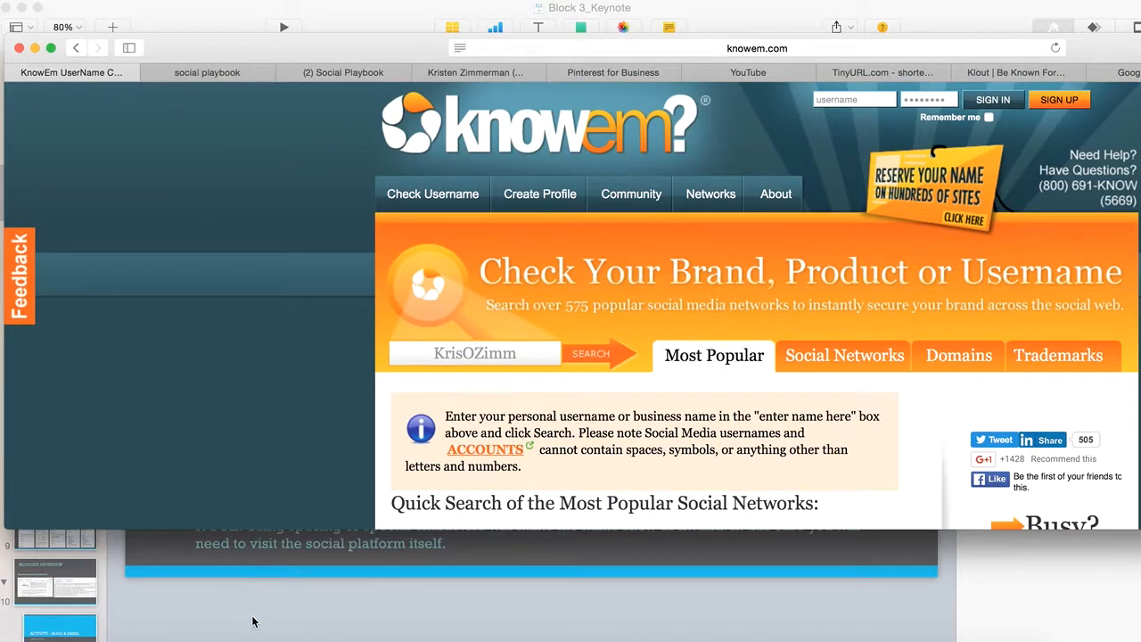